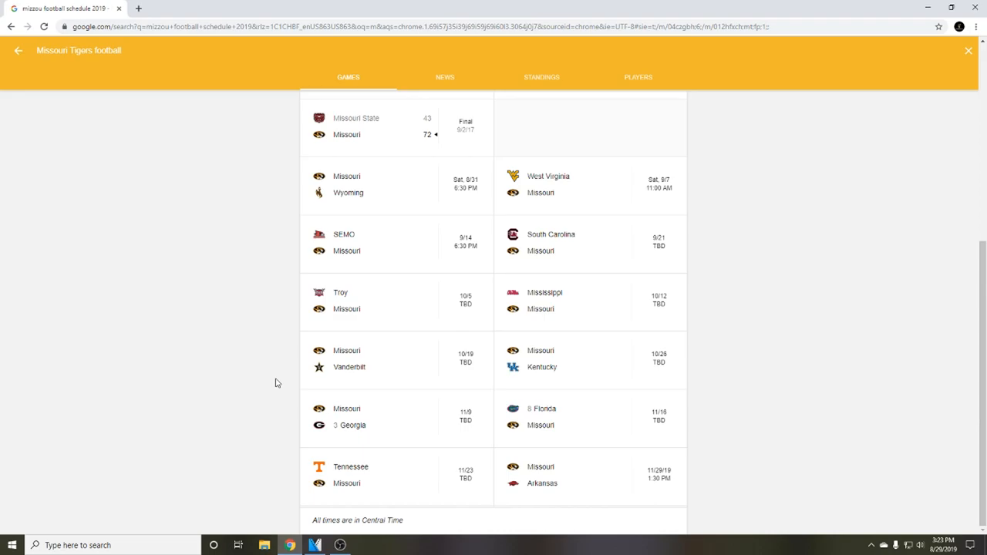
{"action": "mouse_move", "coordinate": [502, 312]}
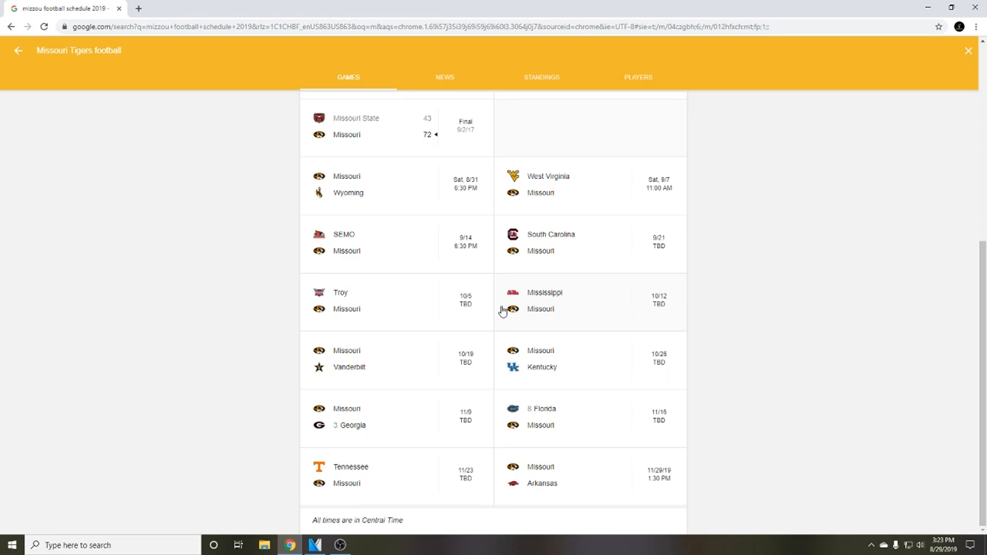
{"action": "mouse_move", "coordinate": [407, 206]}
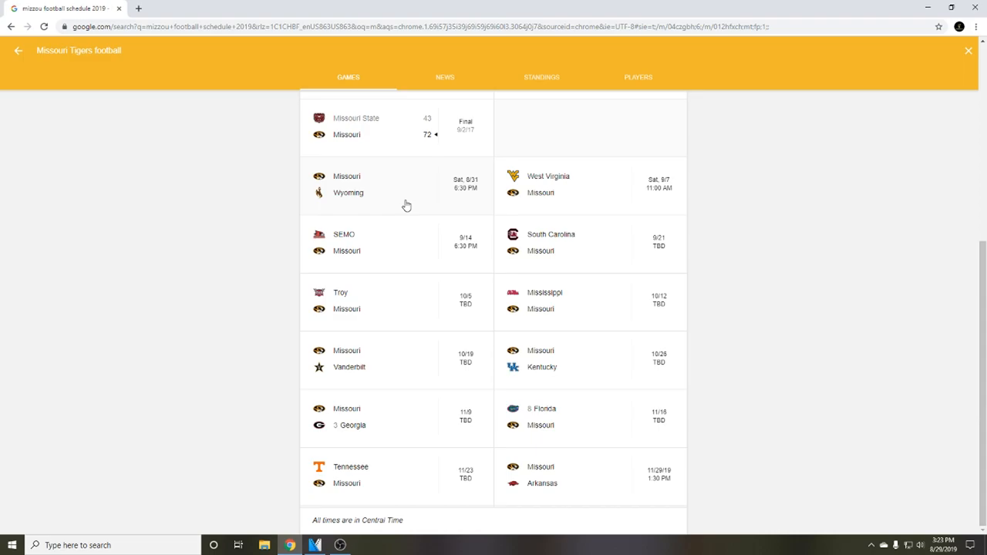
{"action": "mouse_move", "coordinate": [356, 192]}
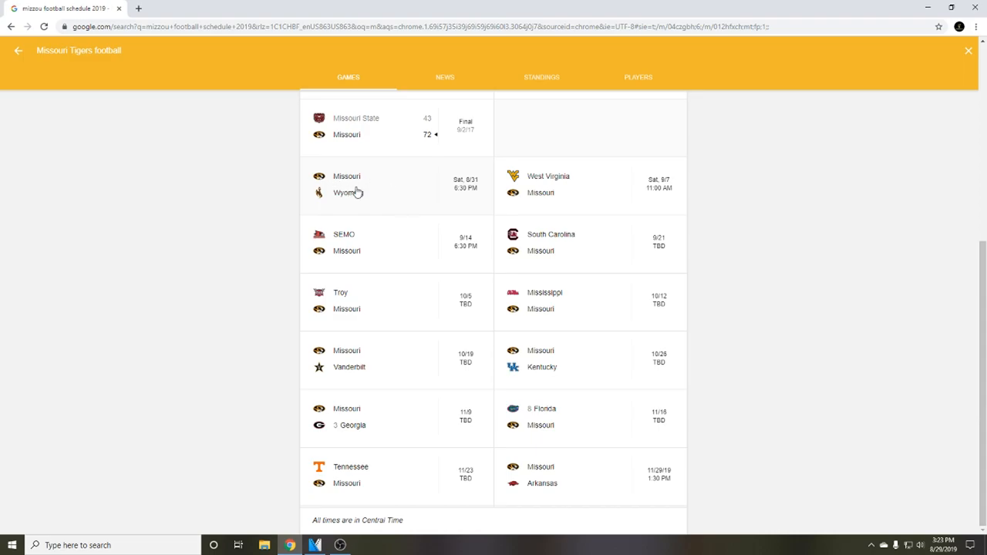
{"action": "mouse_move", "coordinate": [364, 218]}
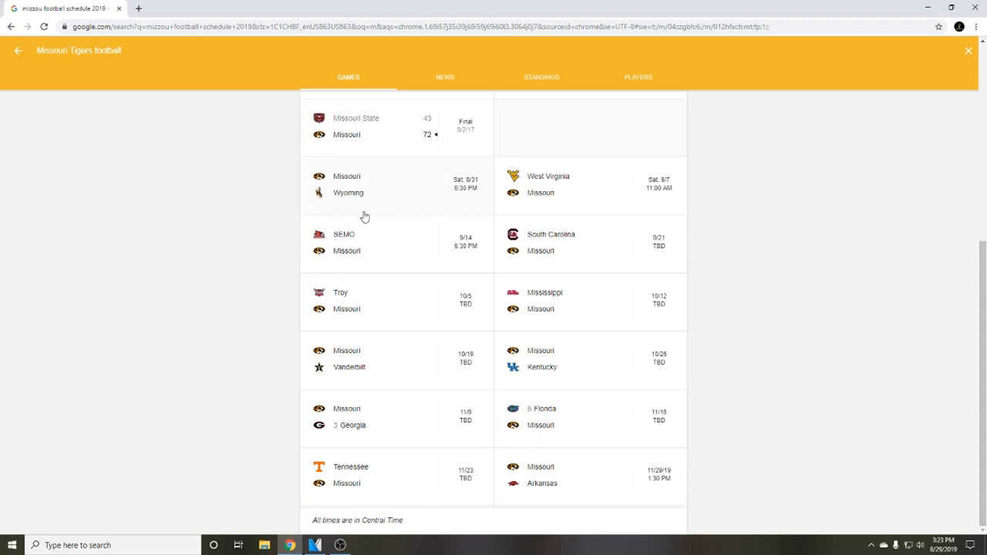
{"action": "mouse_move", "coordinate": [362, 207]}
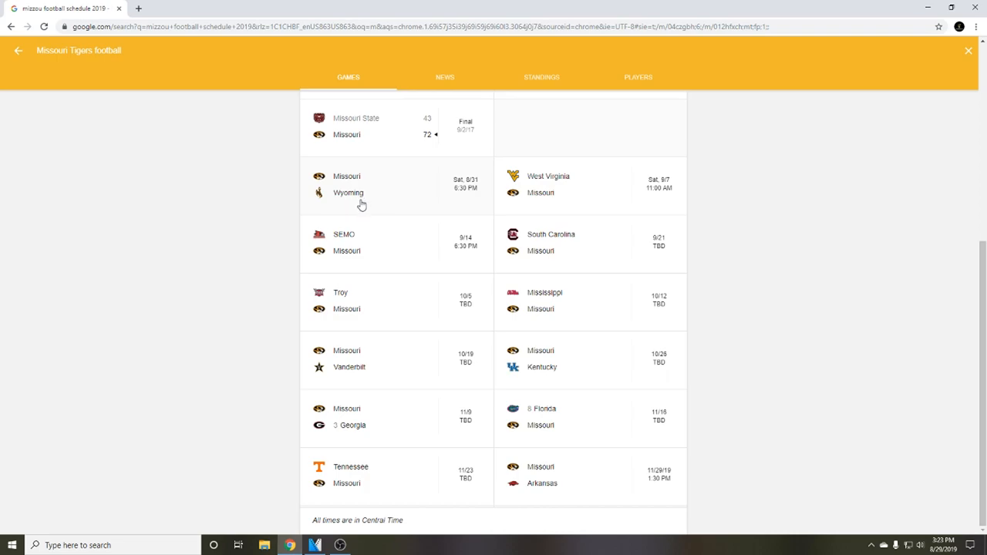
{"action": "mouse_move", "coordinate": [344, 206]}
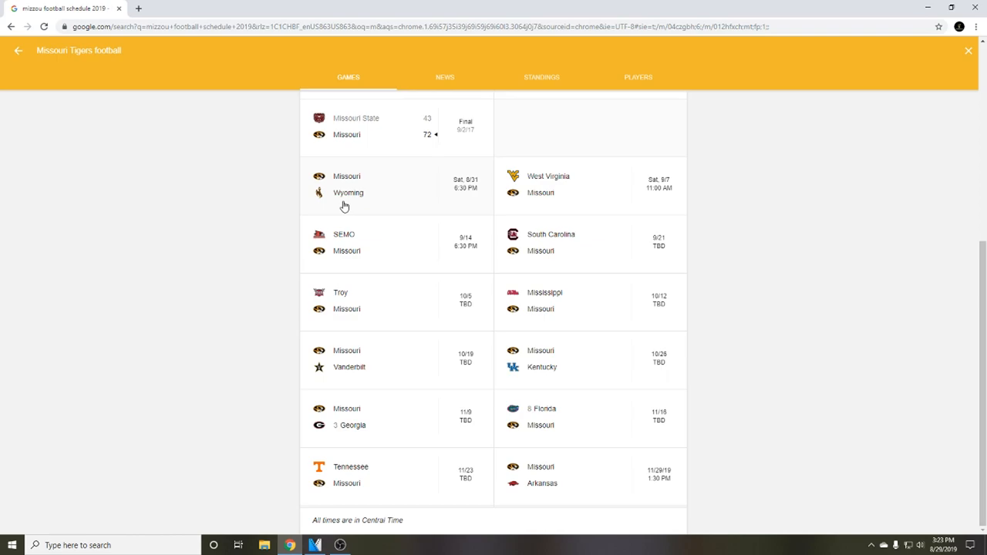
{"action": "mouse_move", "coordinate": [394, 207]}
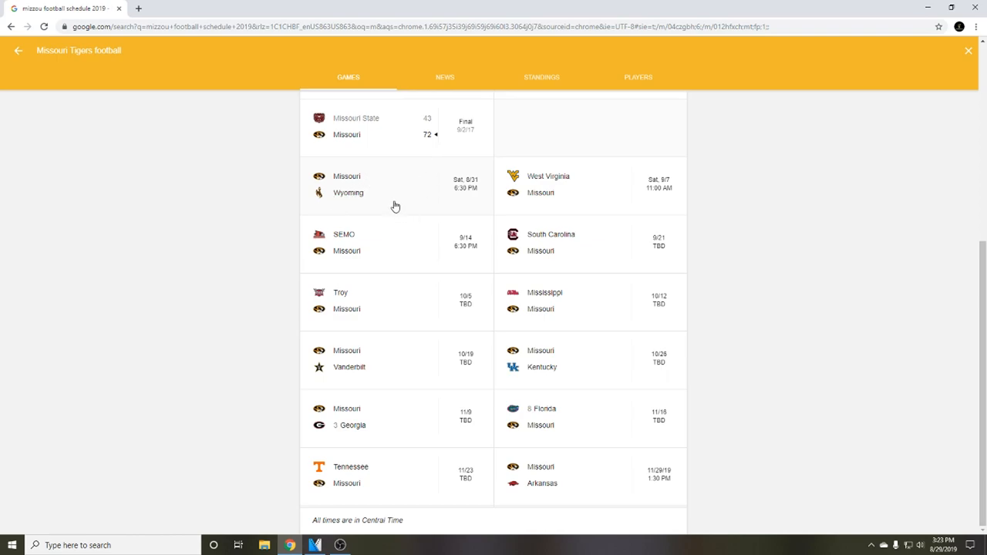
{"action": "mouse_move", "coordinate": [594, 210]}
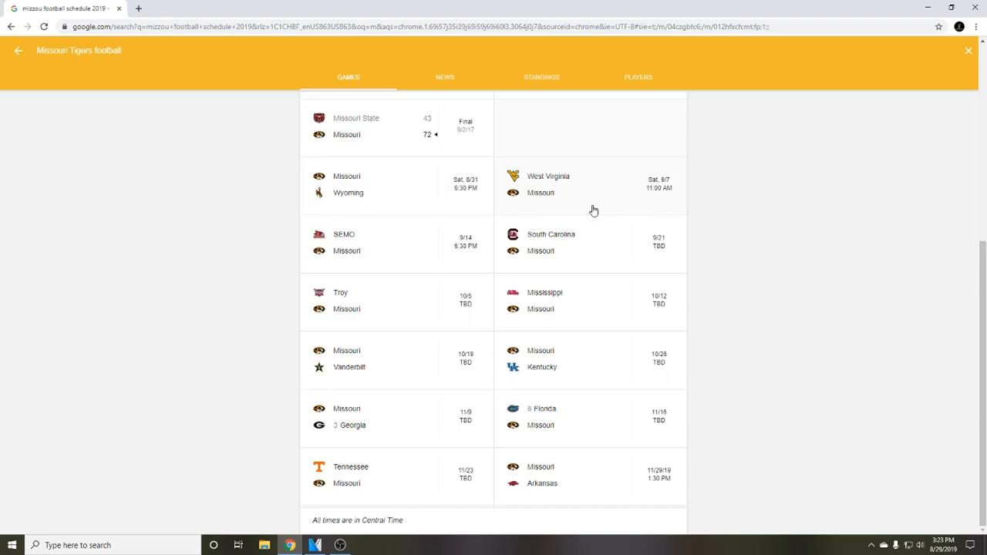
{"action": "mouse_move", "coordinate": [600, 190]}
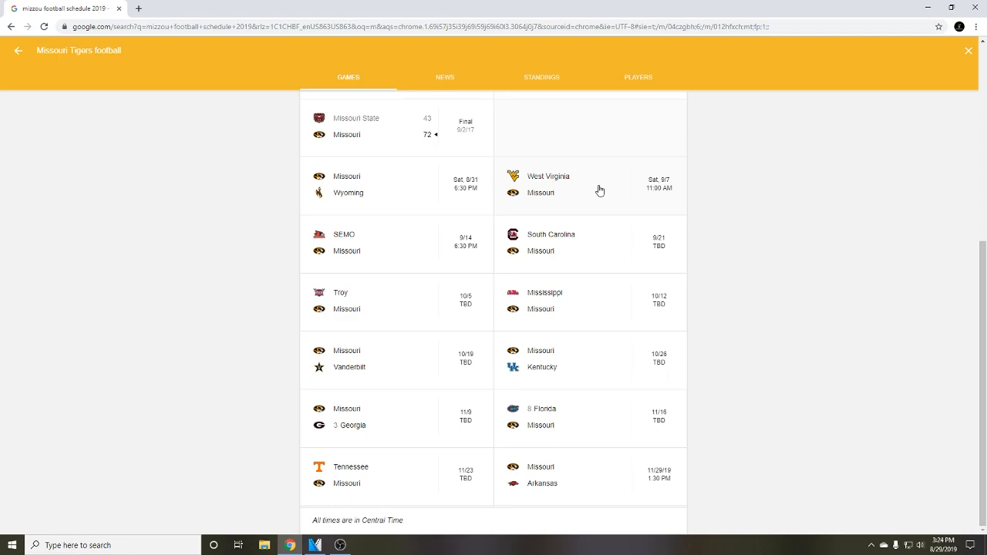
{"action": "mouse_move", "coordinate": [528, 187]}
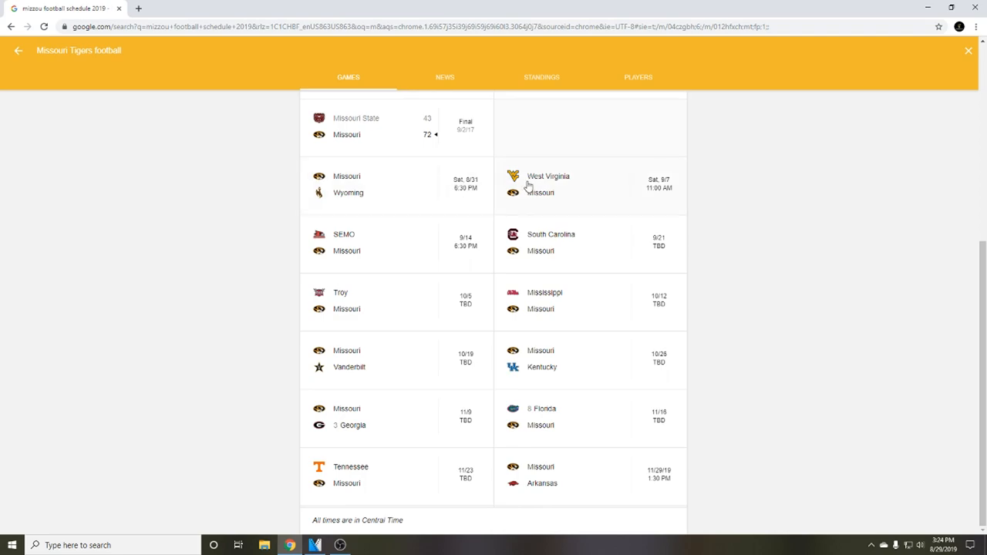
{"action": "mouse_move", "coordinate": [401, 249]}
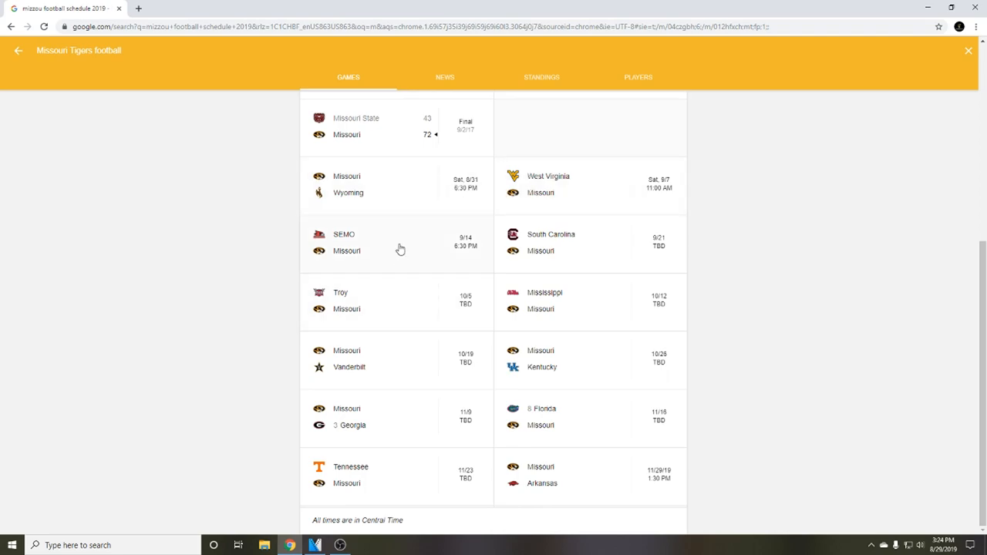
{"action": "mouse_move", "coordinate": [411, 251]}
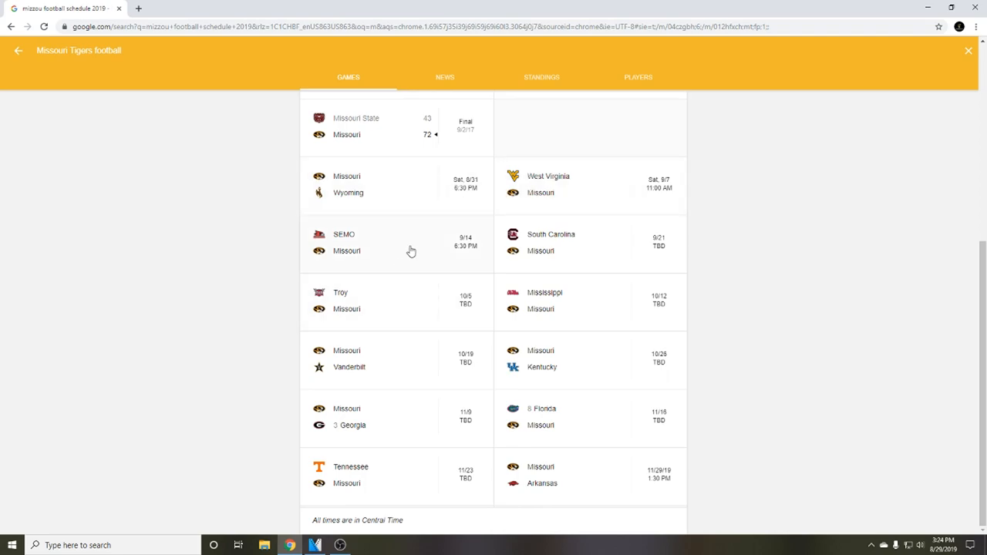
{"action": "mouse_move", "coordinate": [405, 250]}
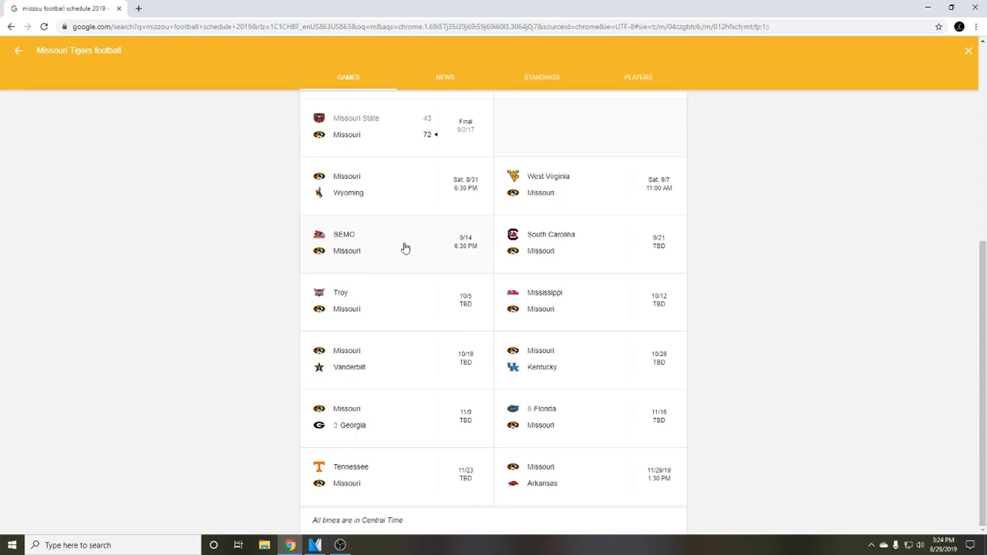
{"action": "mouse_move", "coordinate": [544, 232]}
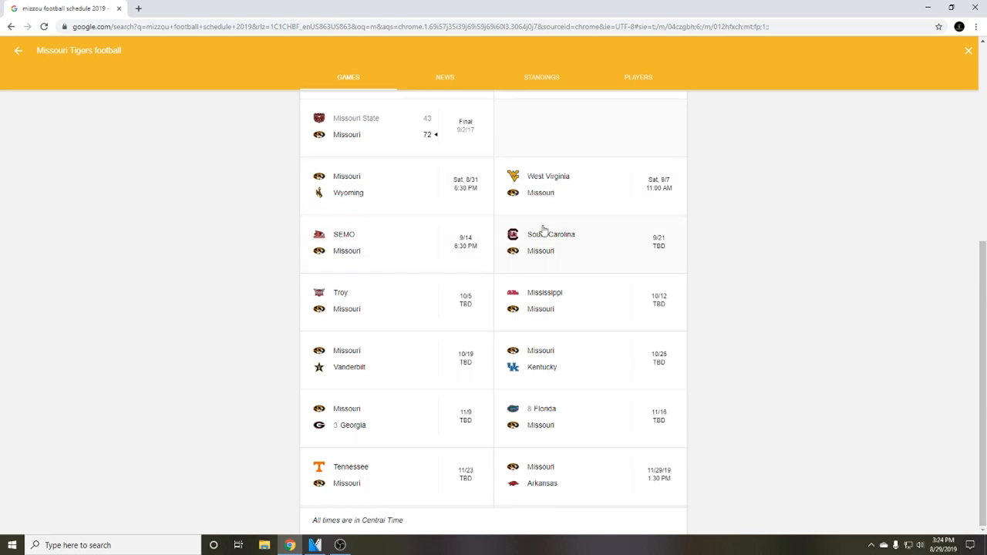
{"action": "mouse_move", "coordinate": [546, 194]}
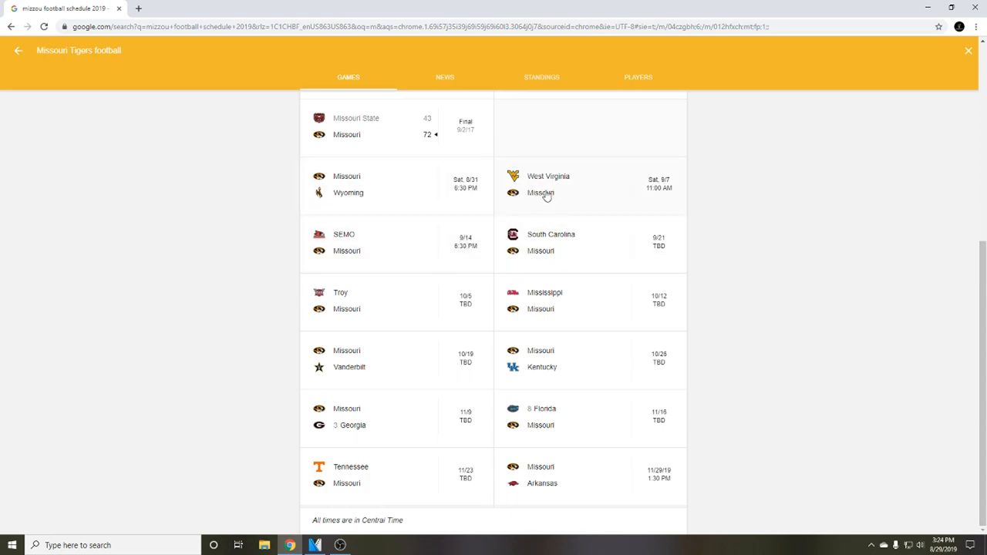
{"action": "mouse_move", "coordinate": [485, 255]}
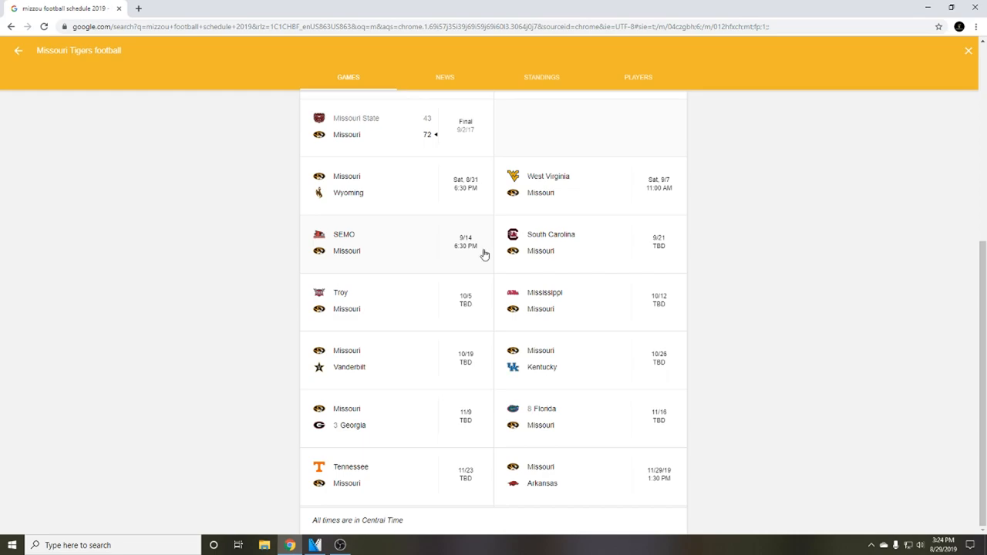
{"action": "mouse_move", "coordinate": [451, 247]}
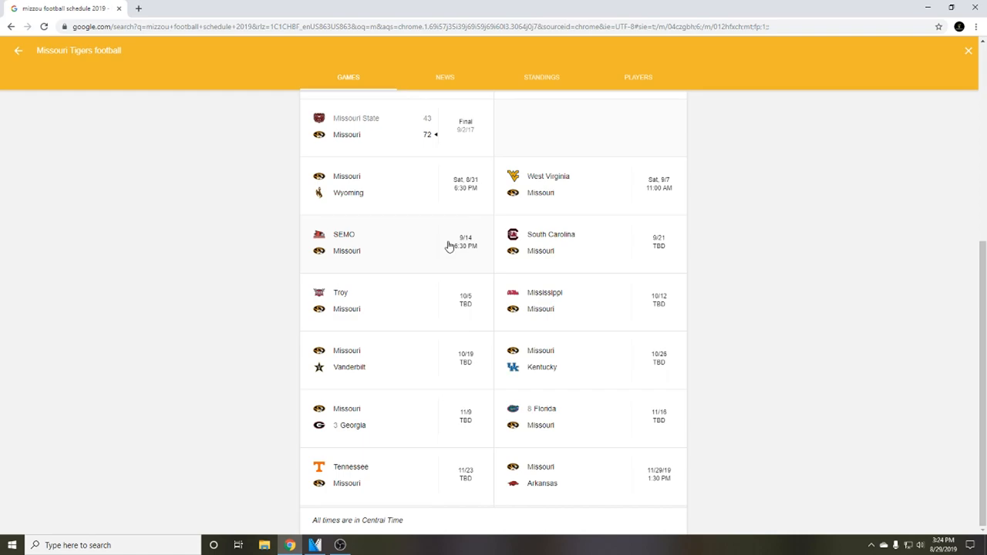
{"action": "mouse_move", "coordinate": [587, 239]}
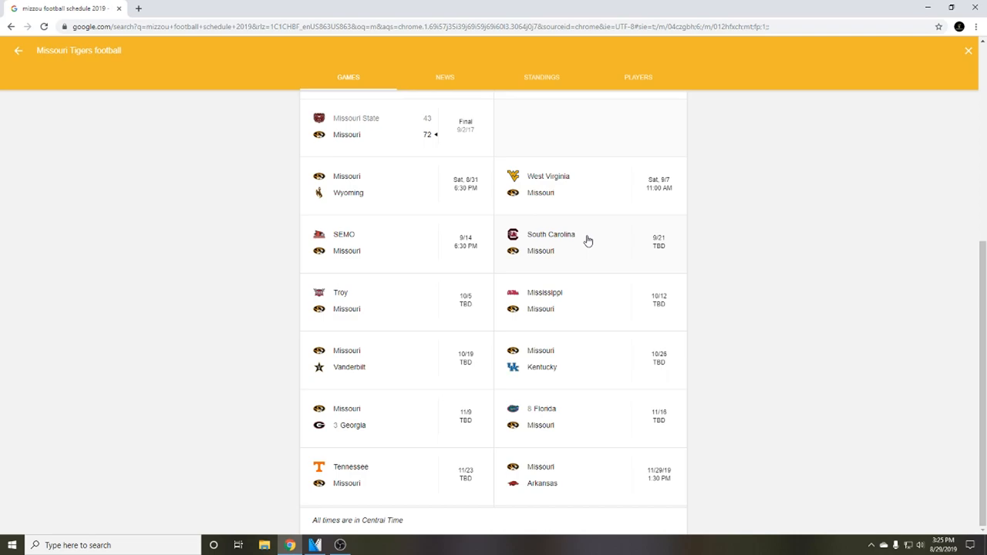
{"action": "mouse_move", "coordinate": [538, 252]}
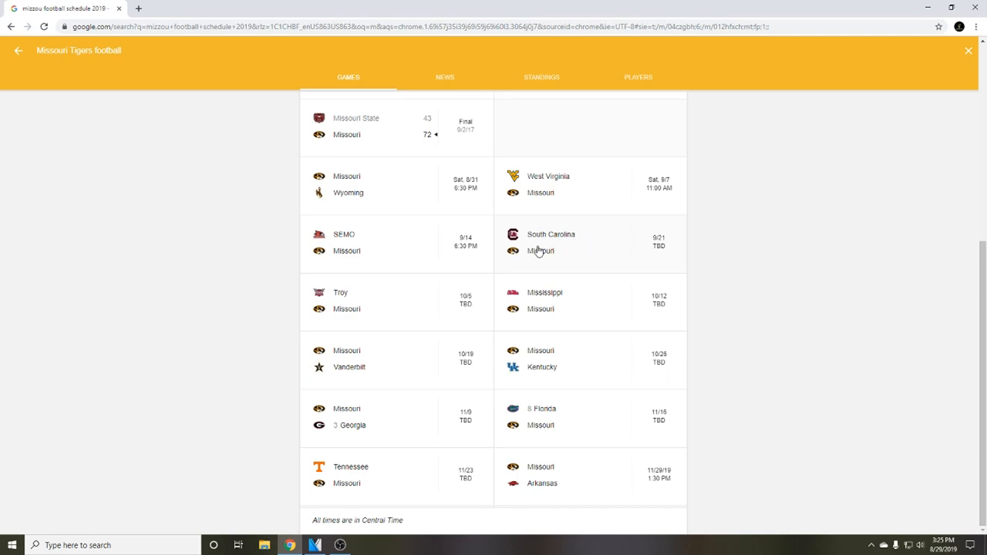
{"action": "mouse_move", "coordinate": [401, 291]}
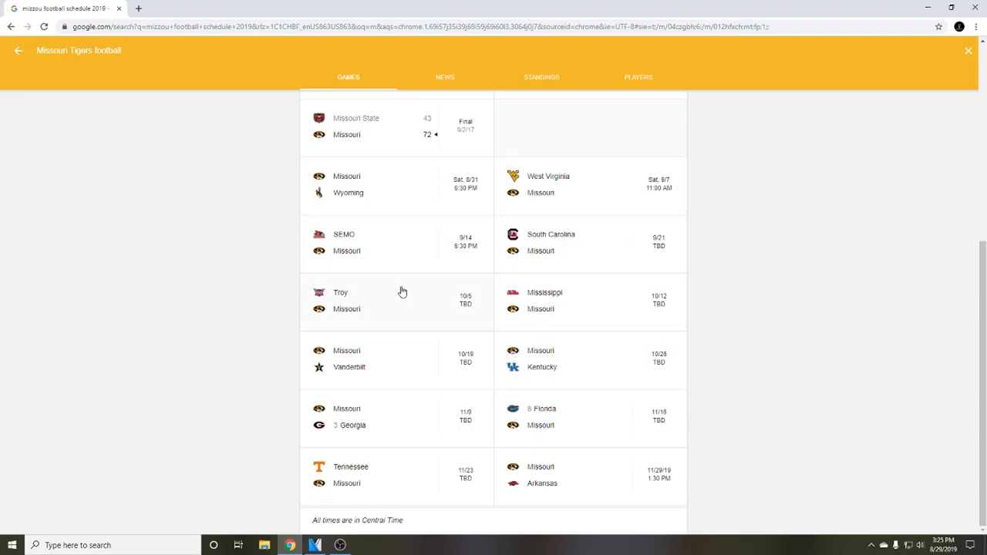
{"action": "mouse_move", "coordinate": [421, 309]}
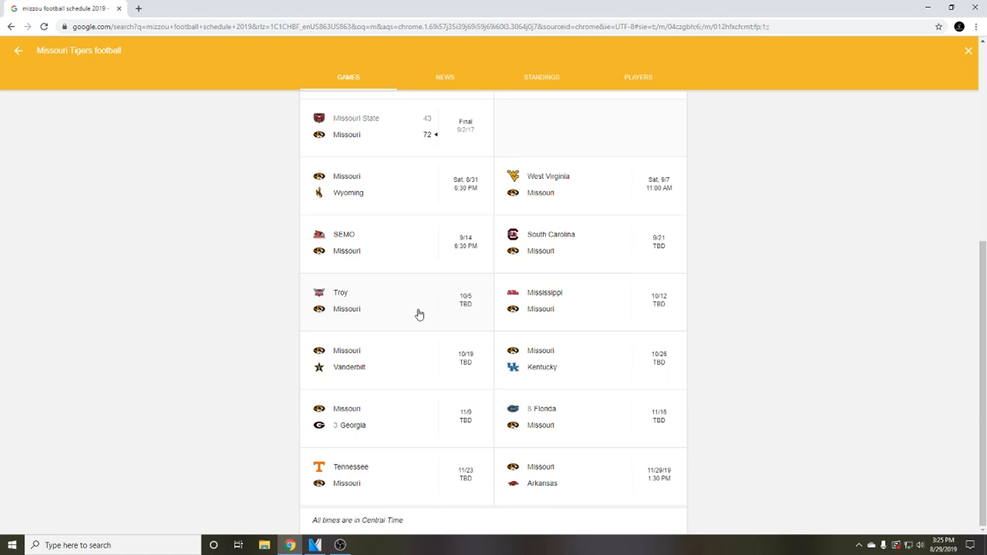
{"action": "mouse_move", "coordinate": [538, 254]}
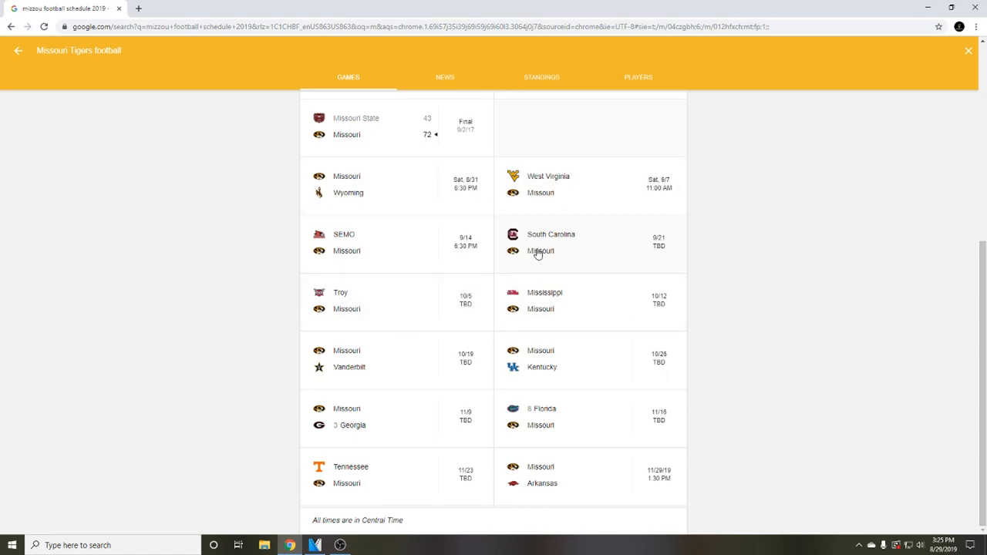
{"action": "mouse_move", "coordinate": [614, 445]}
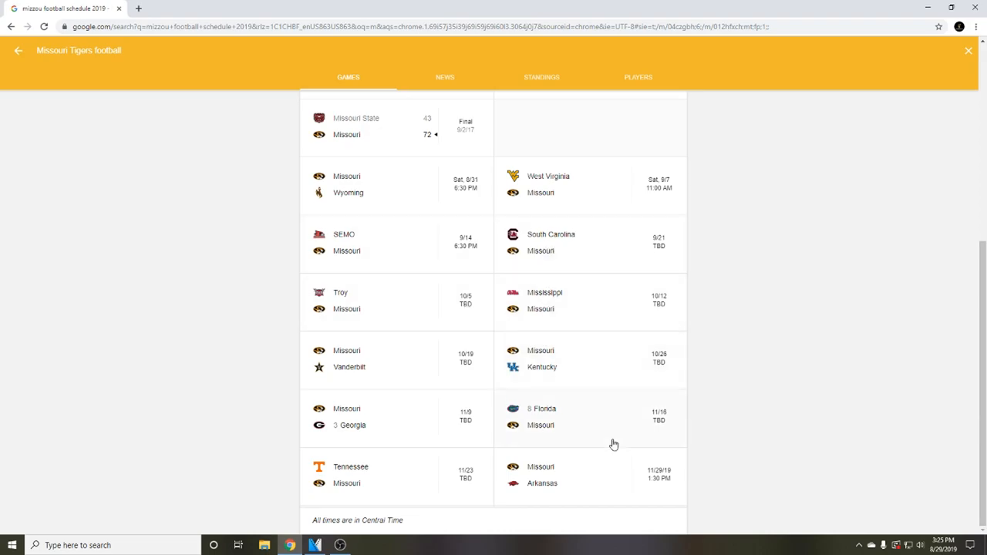
{"action": "mouse_move", "coordinate": [584, 317]}
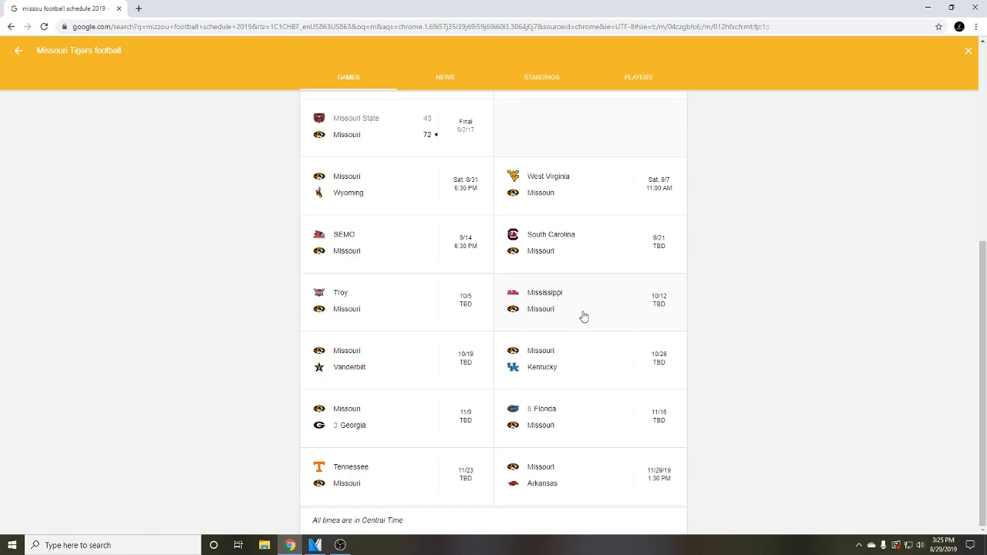
{"action": "mouse_move", "coordinate": [399, 371]}
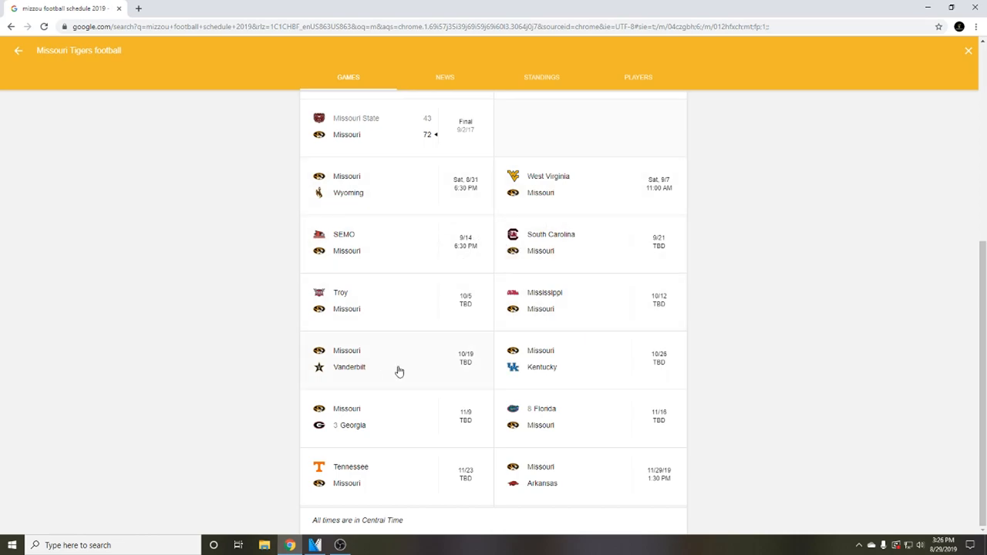
{"action": "mouse_move", "coordinate": [391, 362]}
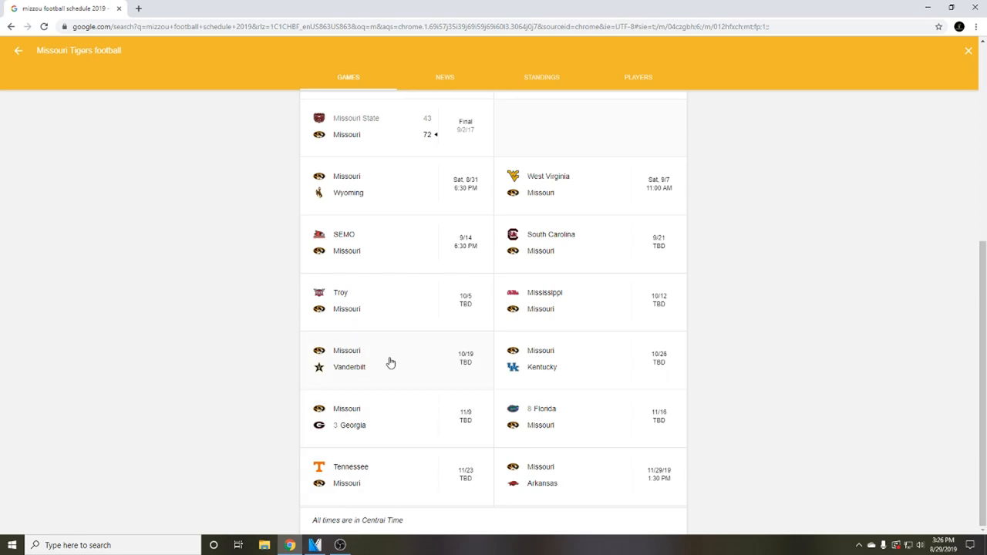
{"action": "mouse_move", "coordinate": [399, 352]}
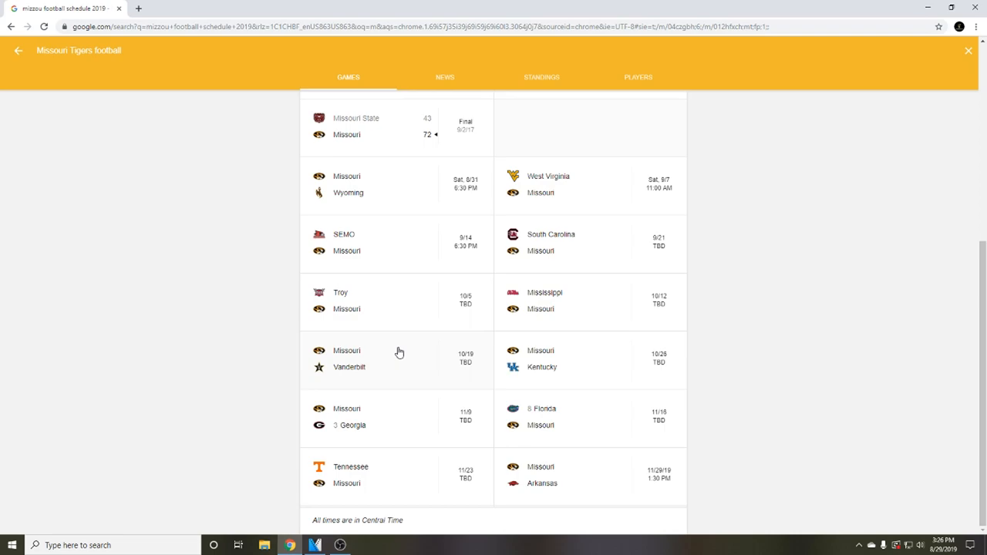
{"action": "mouse_move", "coordinate": [429, 346]}
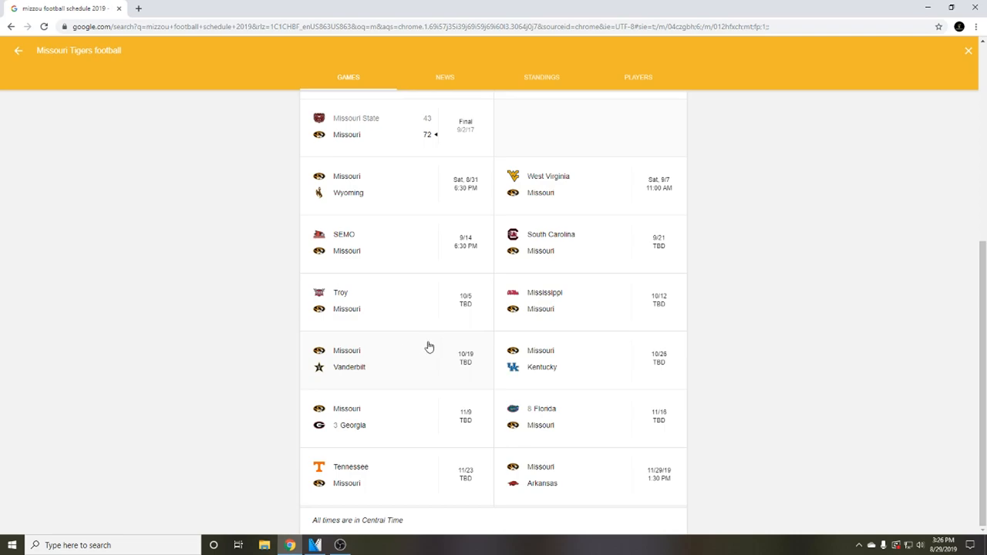
{"action": "mouse_move", "coordinate": [456, 253]}
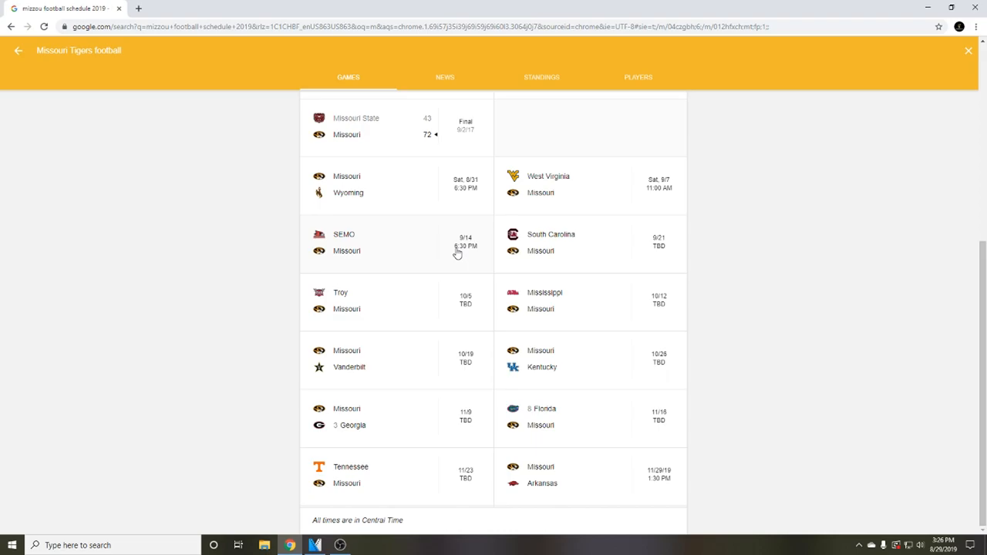
{"action": "mouse_move", "coordinate": [535, 407]}
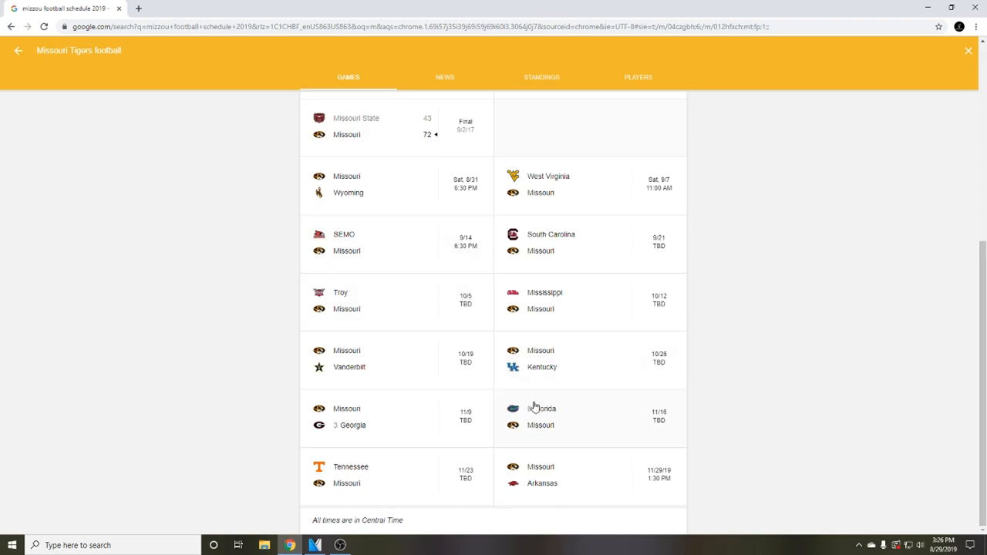
{"action": "mouse_move", "coordinate": [584, 363]}
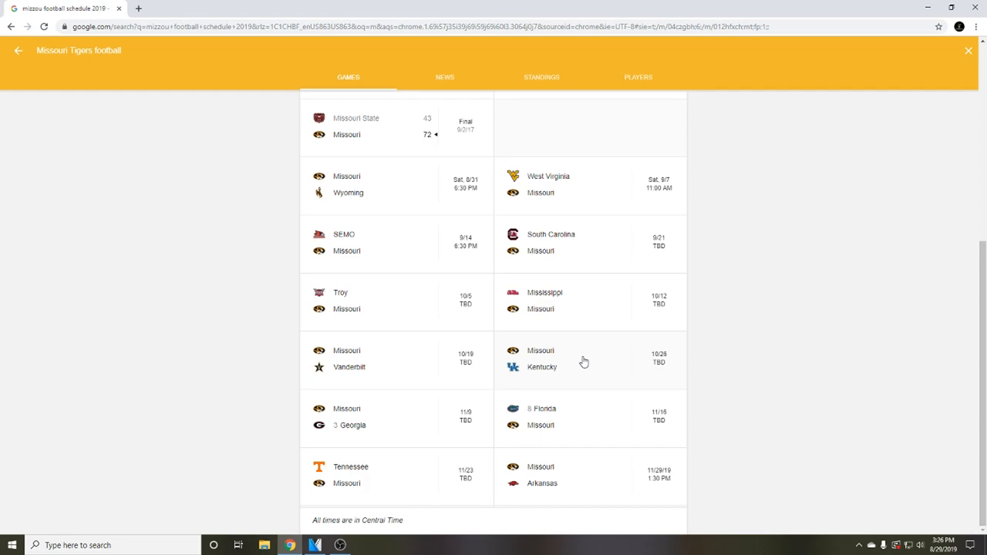
{"action": "mouse_move", "coordinate": [586, 358]}
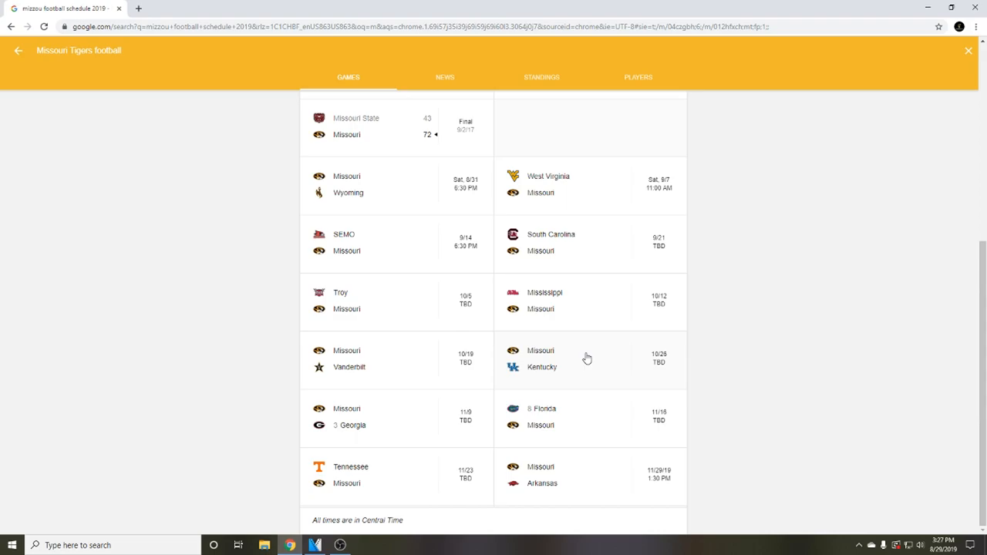
{"action": "mouse_move", "coordinate": [551, 371]}
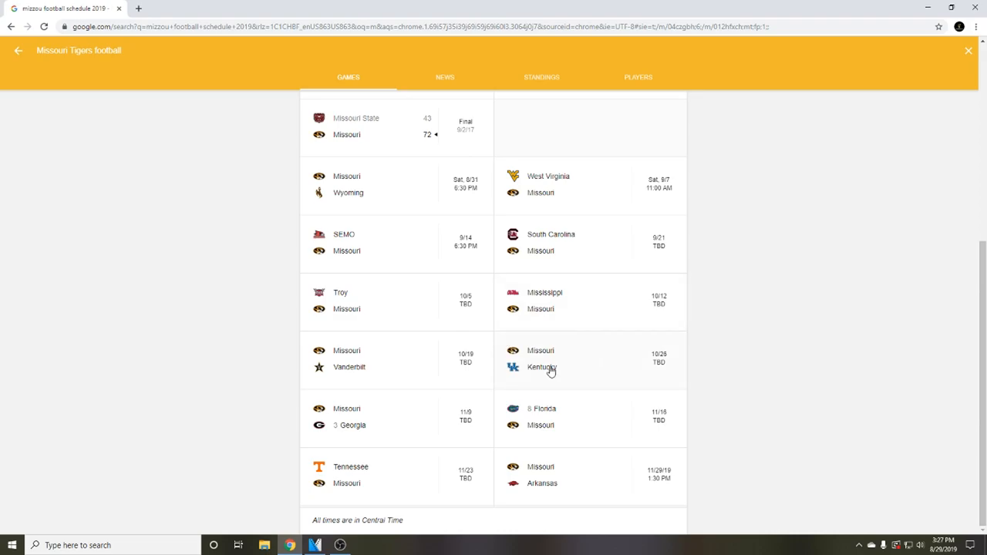
{"action": "mouse_move", "coordinate": [379, 430]}
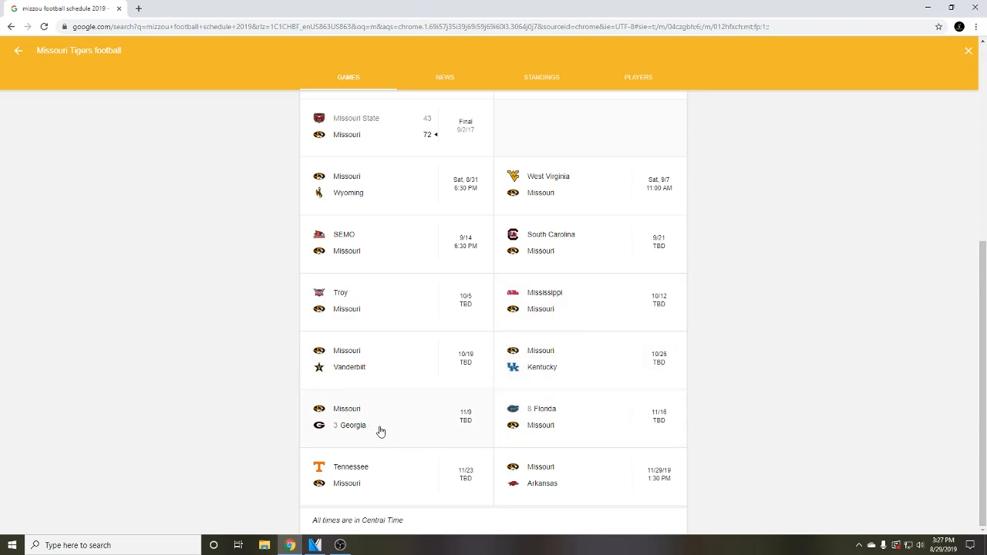
{"action": "mouse_move", "coordinate": [377, 430]}
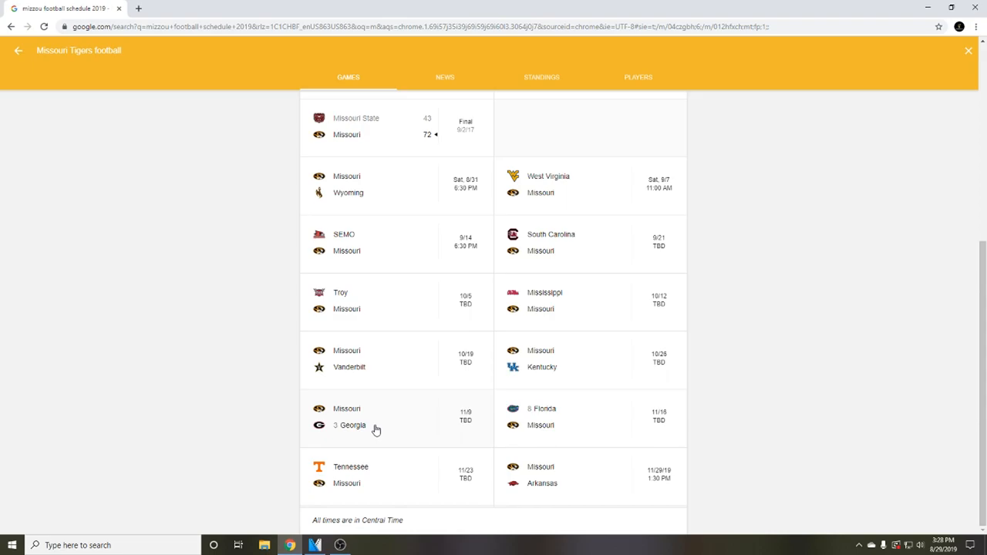
{"action": "mouse_move", "coordinate": [477, 381]}
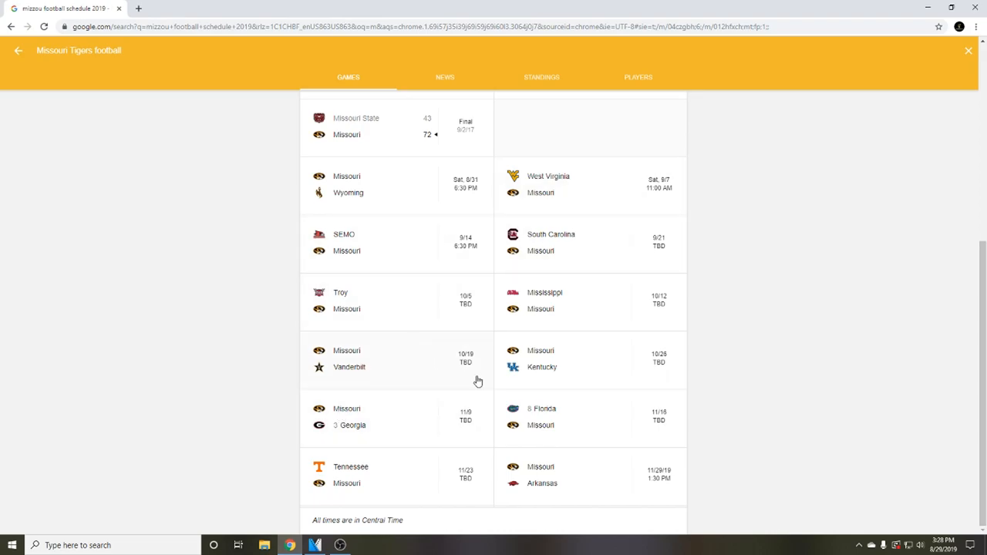
{"action": "mouse_move", "coordinate": [558, 395]}
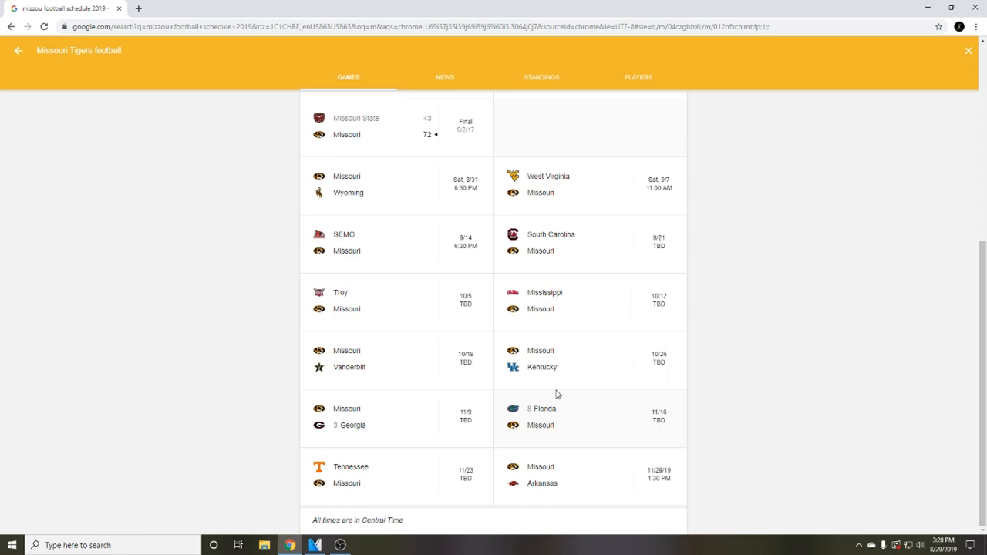
{"action": "mouse_move", "coordinate": [551, 385]}
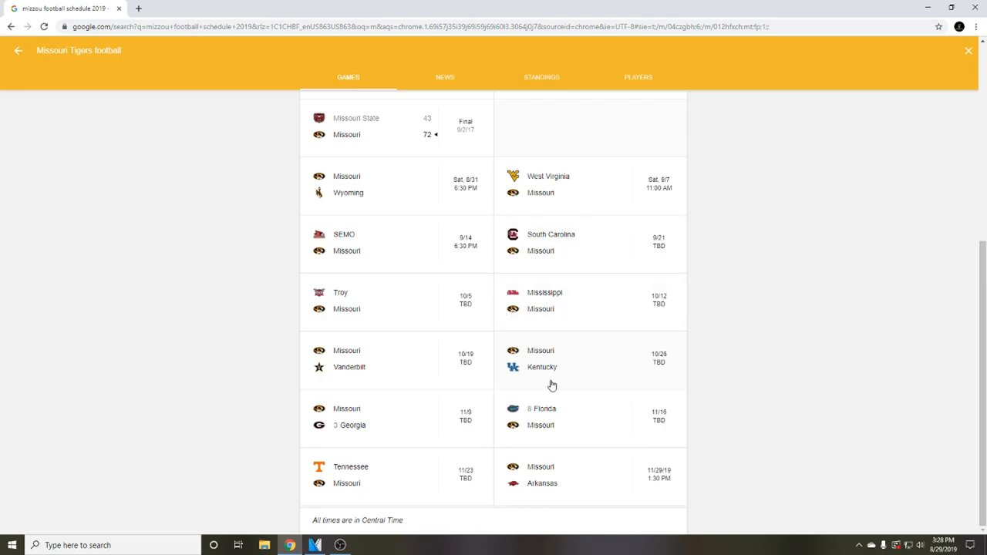
{"action": "mouse_move", "coordinate": [553, 411]}
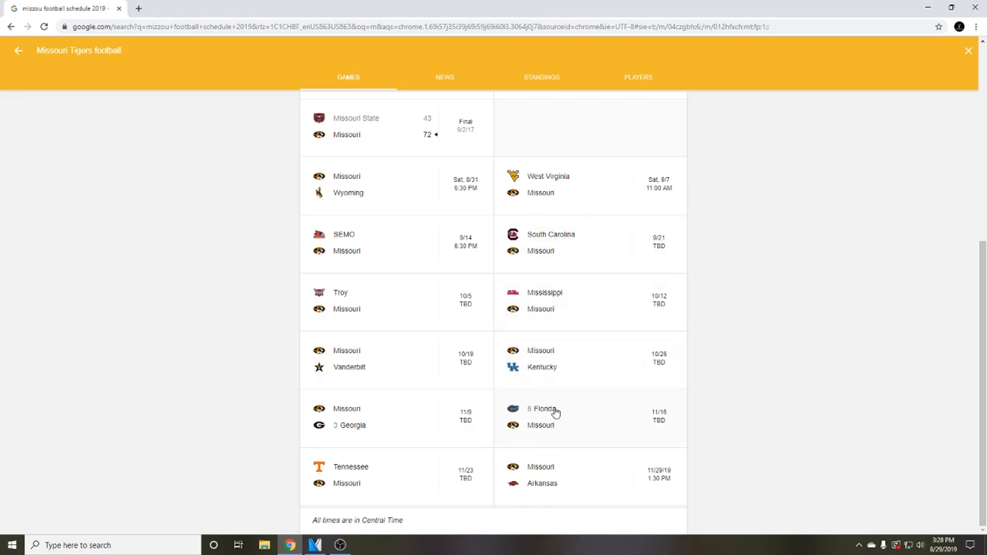
{"action": "mouse_move", "coordinate": [551, 384]}
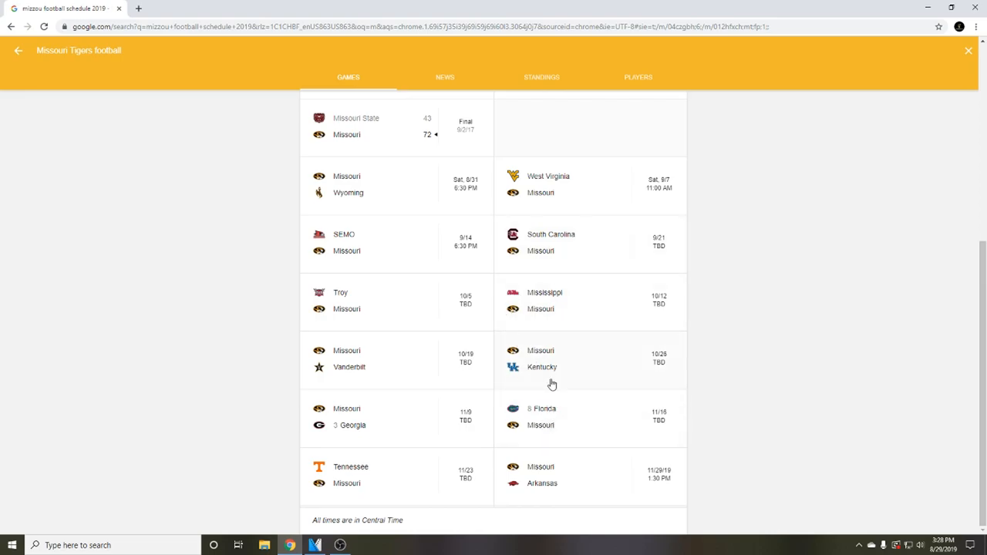
{"action": "mouse_move", "coordinate": [510, 431]}
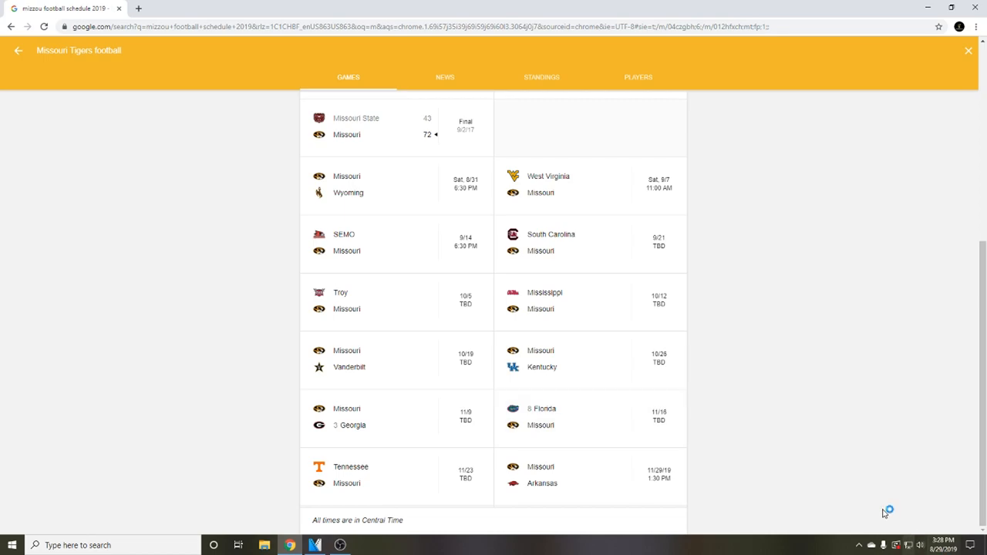
{"action": "mouse_move", "coordinate": [646, 424]}
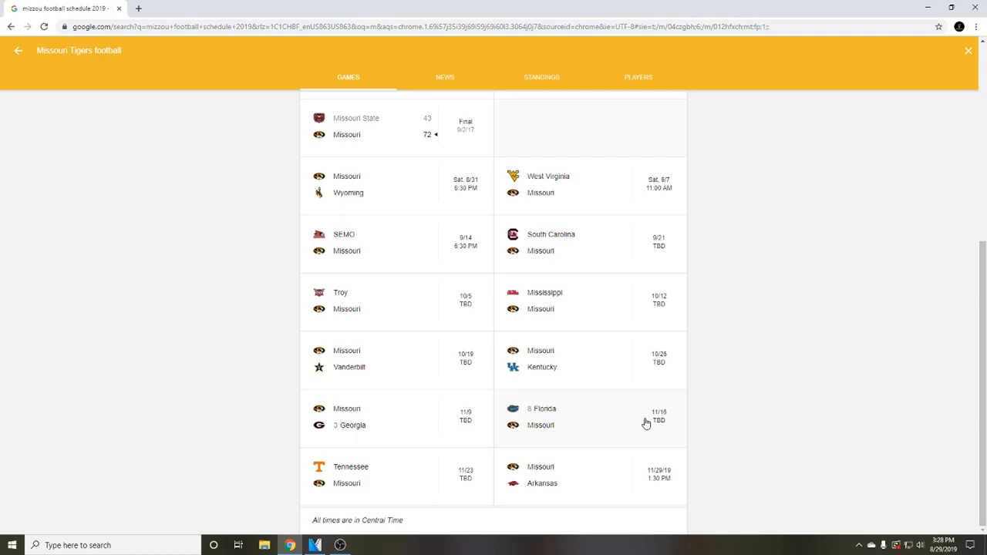
{"action": "mouse_move", "coordinate": [576, 426]}
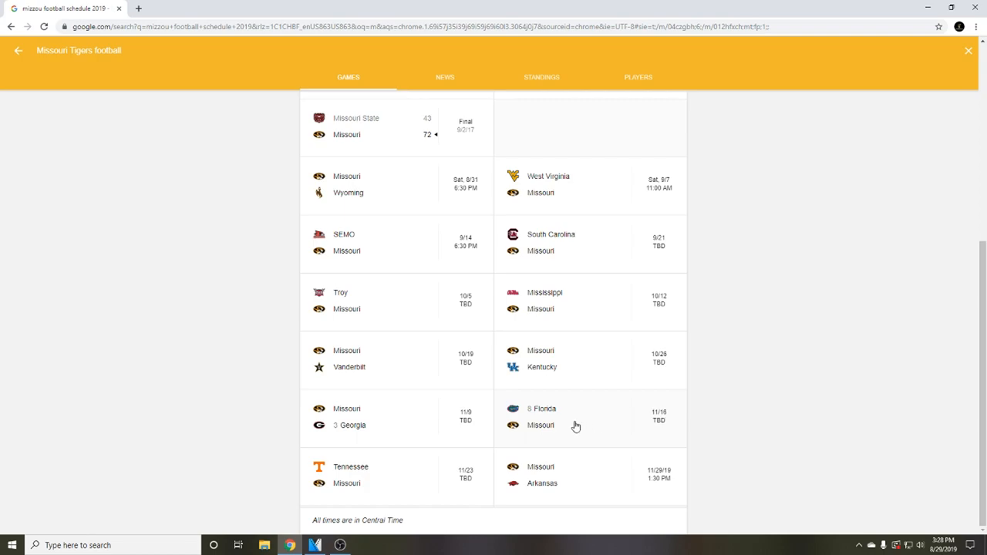
{"action": "mouse_move", "coordinate": [561, 419]}
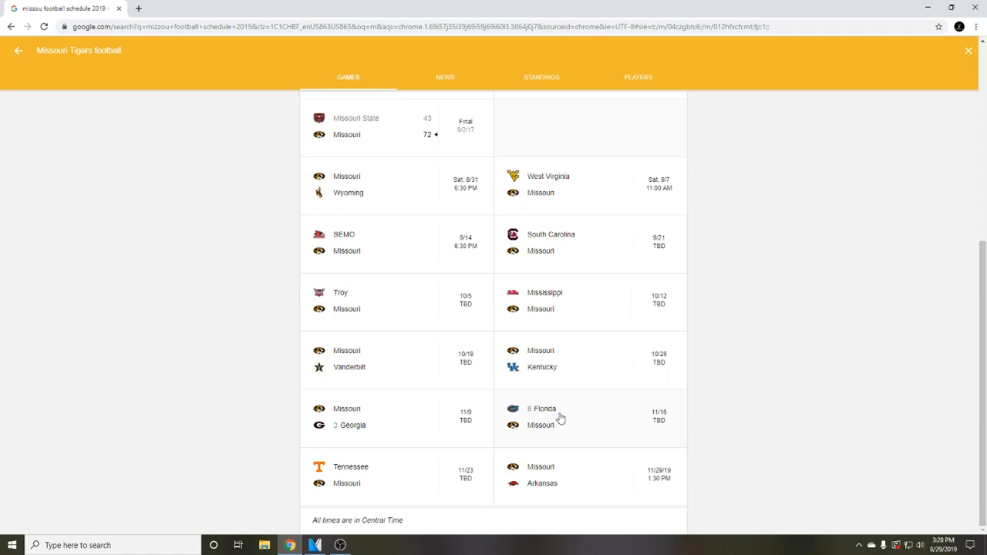
{"action": "mouse_move", "coordinate": [542, 417]}
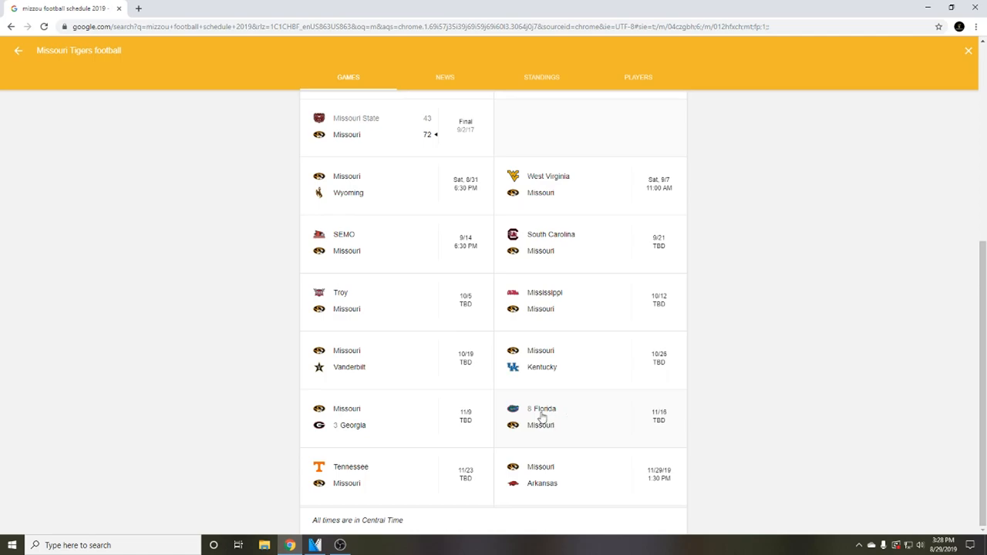
{"action": "mouse_move", "coordinate": [541, 423]}
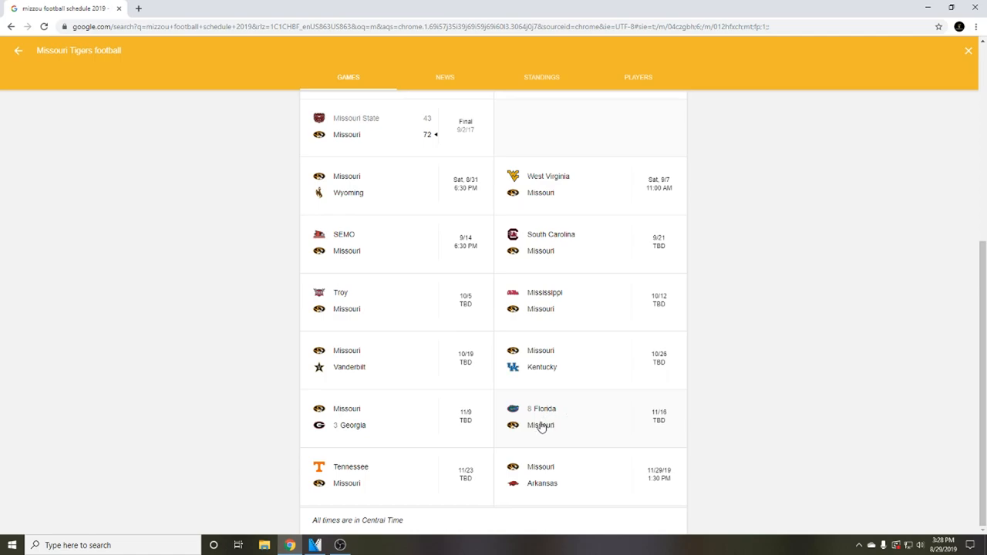
{"action": "mouse_move", "coordinate": [585, 414]}
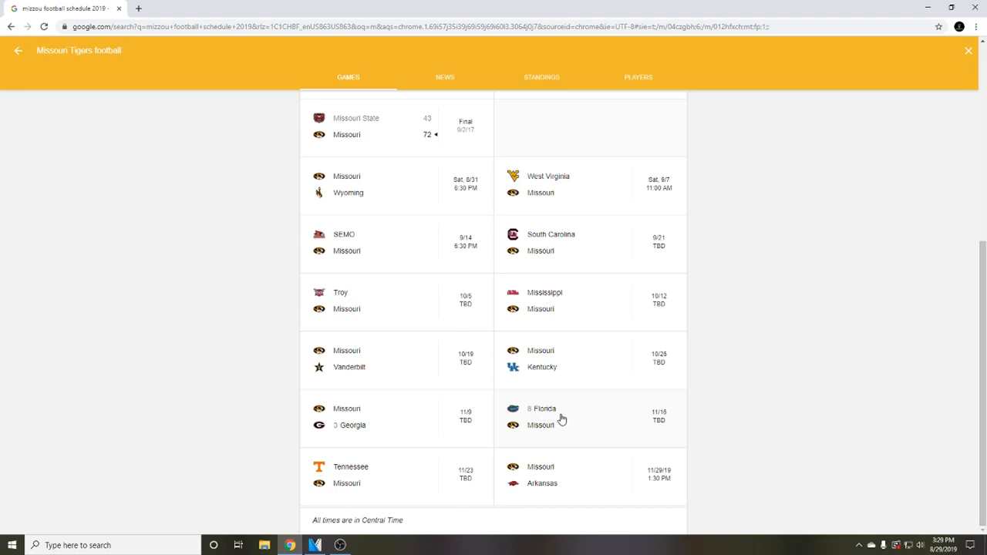
{"action": "mouse_move", "coordinate": [541, 410]}
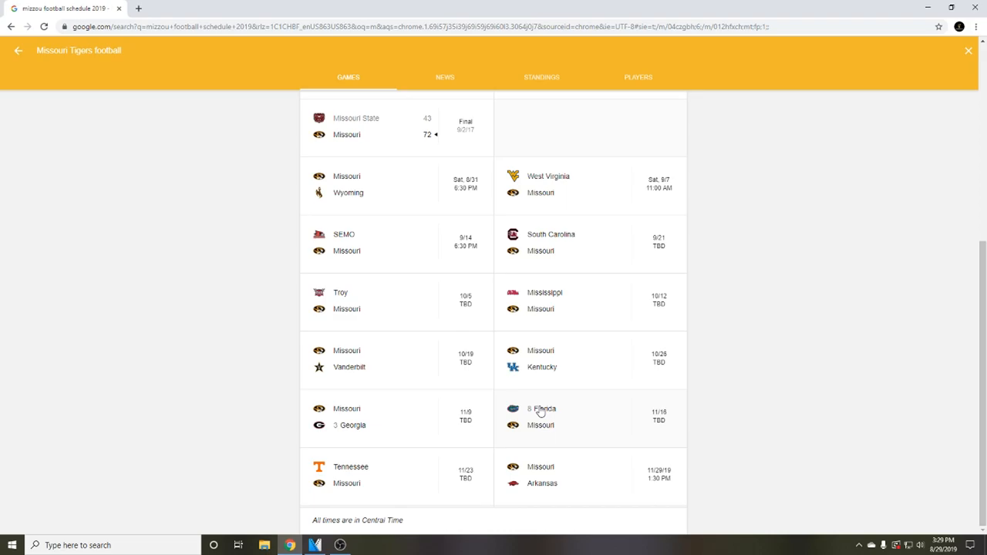
{"action": "mouse_move", "coordinate": [561, 440]}
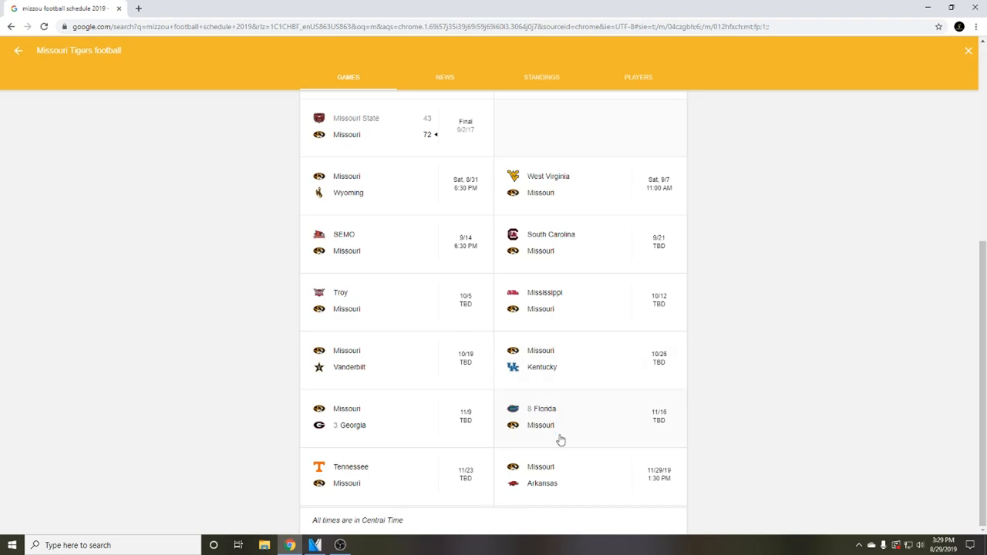
{"action": "mouse_move", "coordinate": [602, 406]}
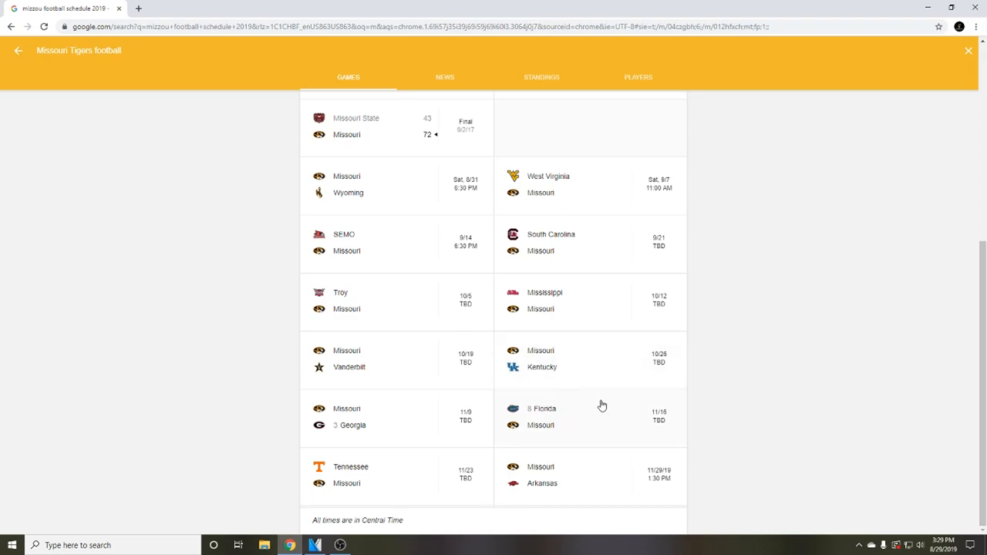
{"action": "mouse_move", "coordinate": [408, 469]}
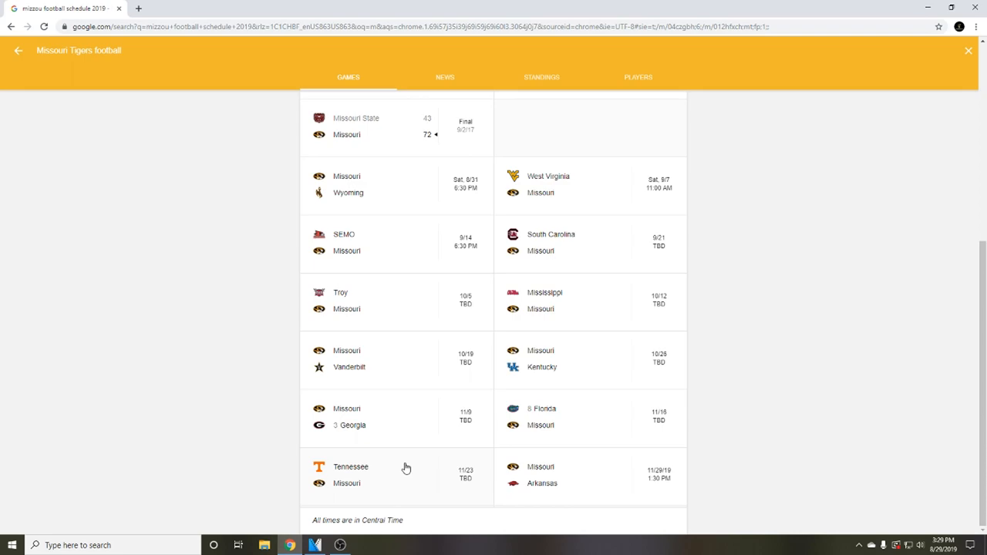
{"action": "mouse_move", "coordinate": [401, 473]}
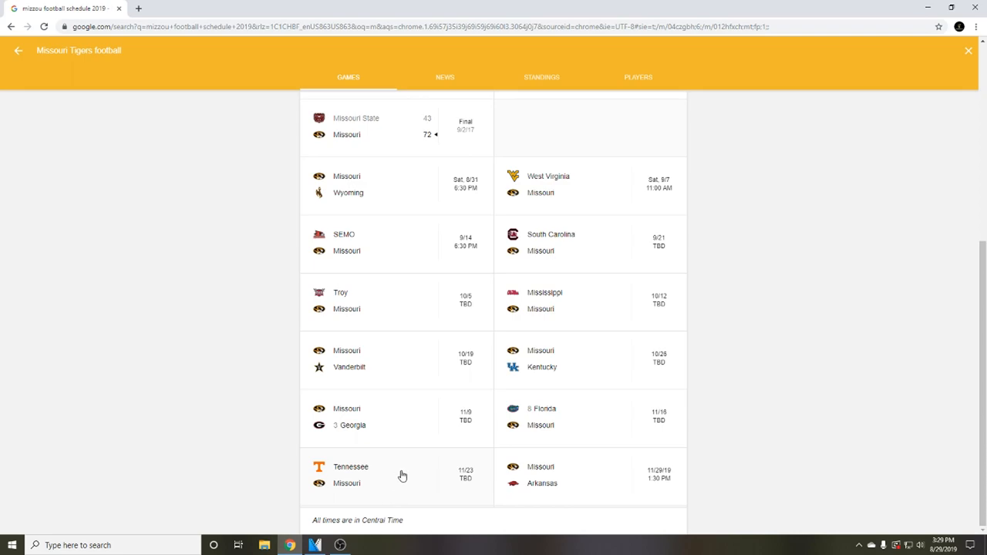
{"action": "mouse_move", "coordinate": [430, 364]}
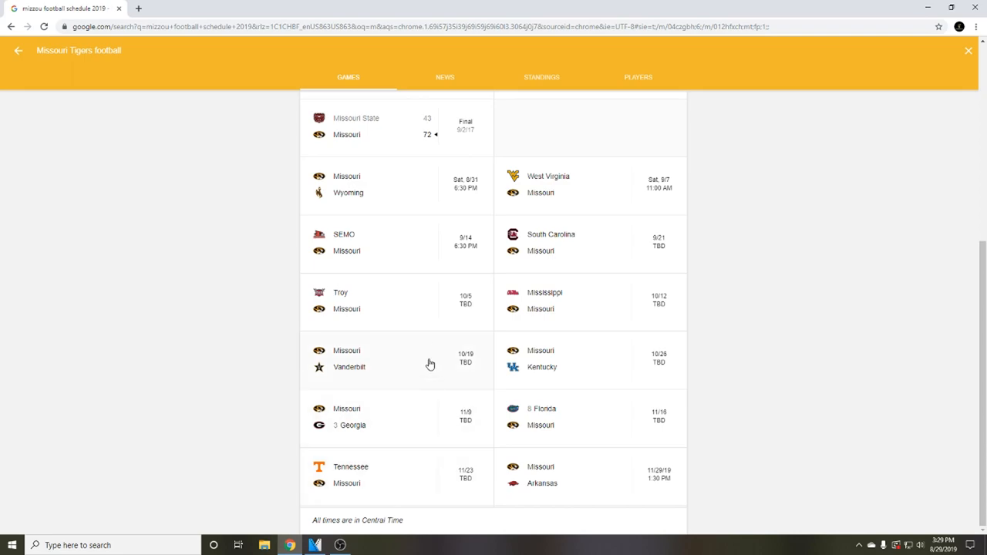
{"action": "mouse_move", "coordinate": [561, 358]}
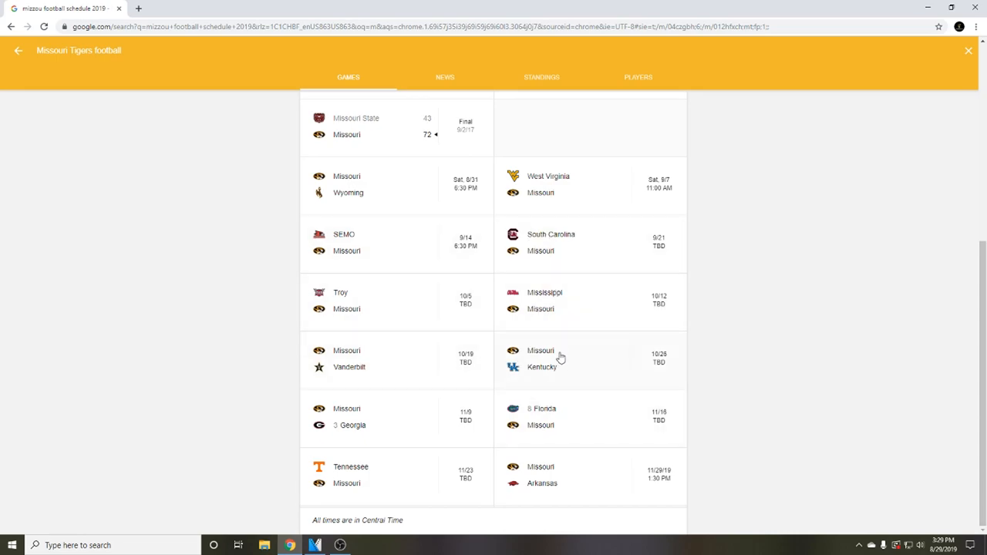
{"action": "mouse_move", "coordinate": [611, 478]}
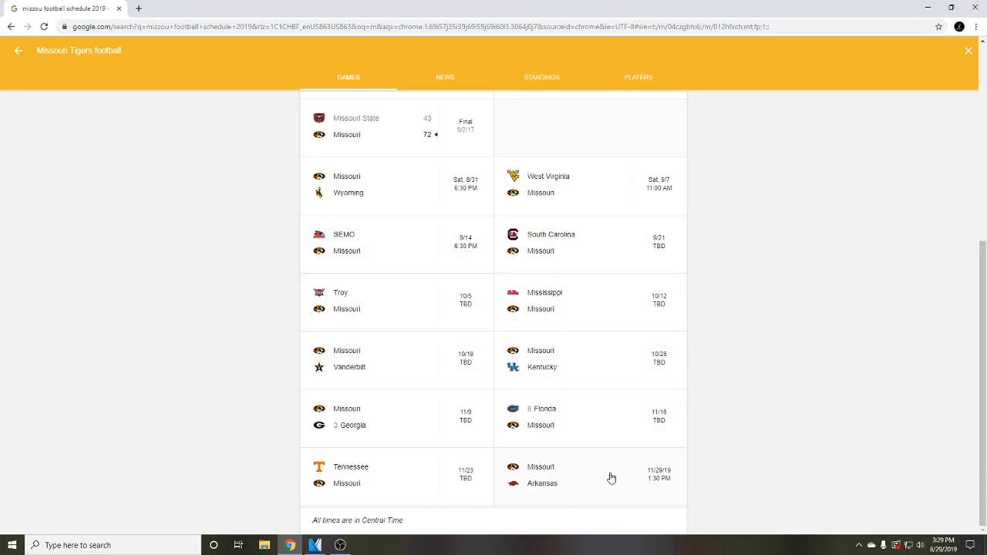
{"action": "mouse_move", "coordinate": [615, 475]}
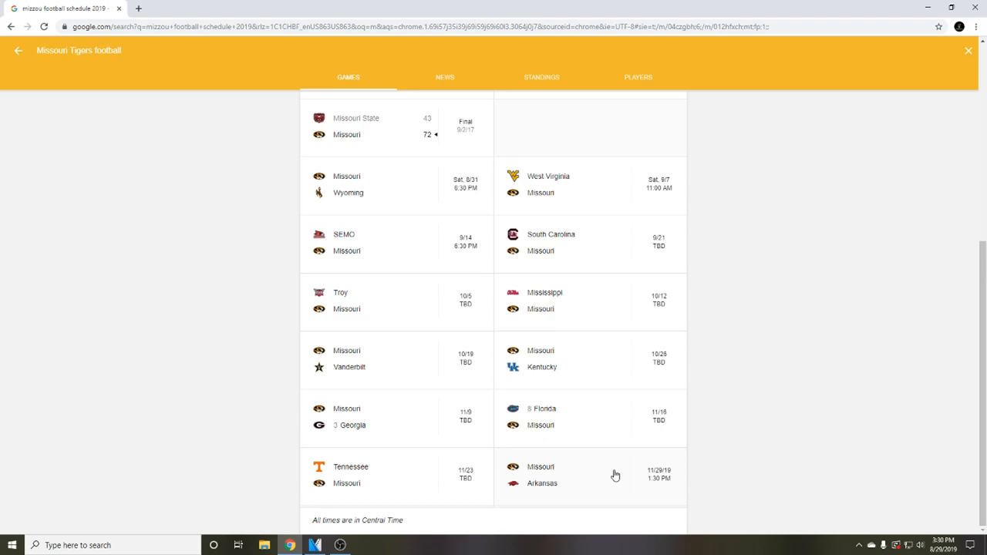
{"action": "mouse_move", "coordinate": [568, 409]}
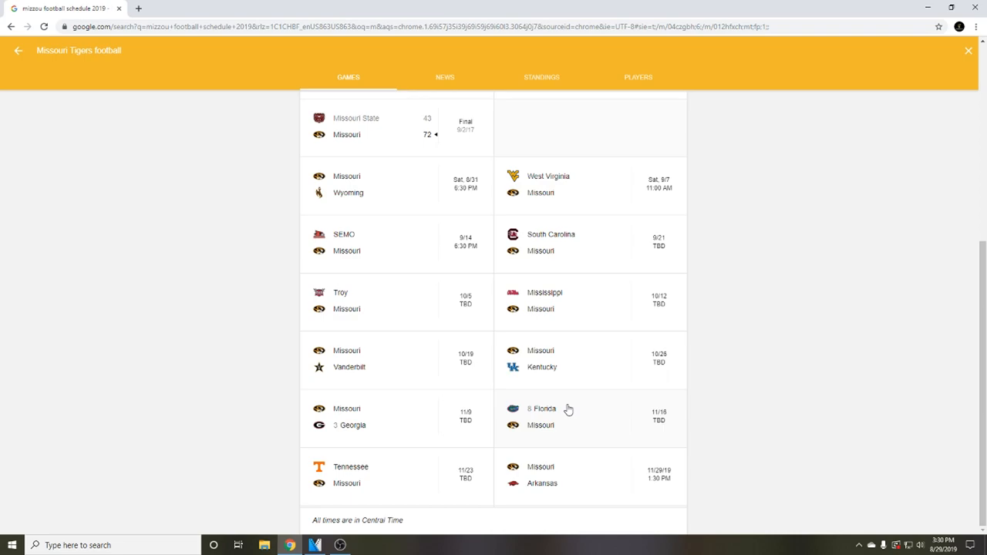
{"action": "mouse_move", "coordinate": [539, 383]}
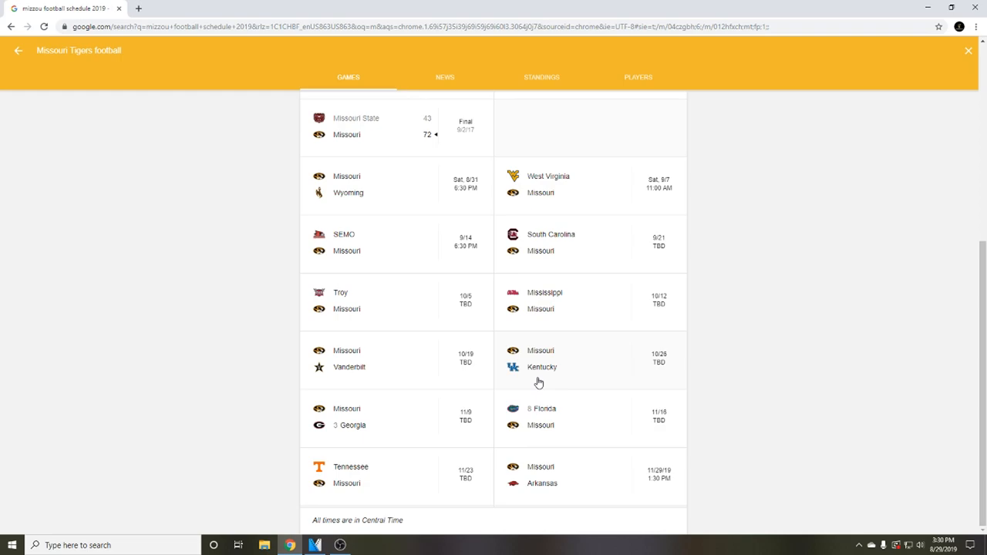
{"action": "mouse_move", "coordinate": [656, 404]}
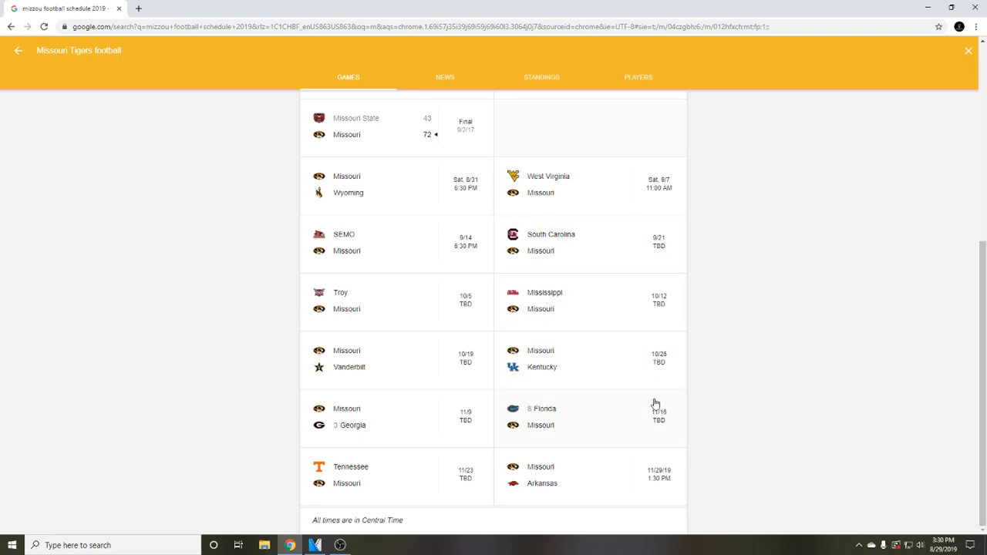
{"action": "mouse_move", "coordinate": [611, 384]}
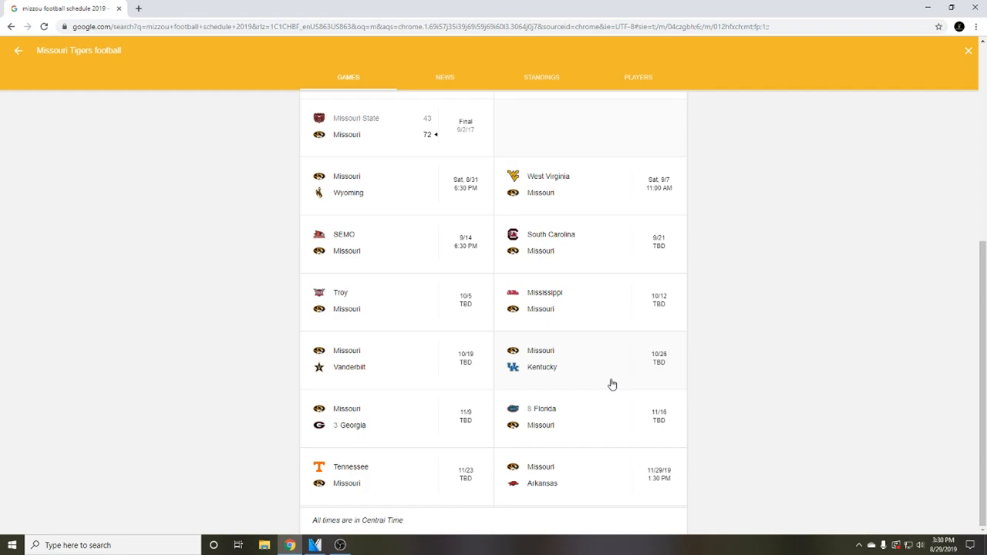
{"action": "mouse_move", "coordinate": [552, 298]}
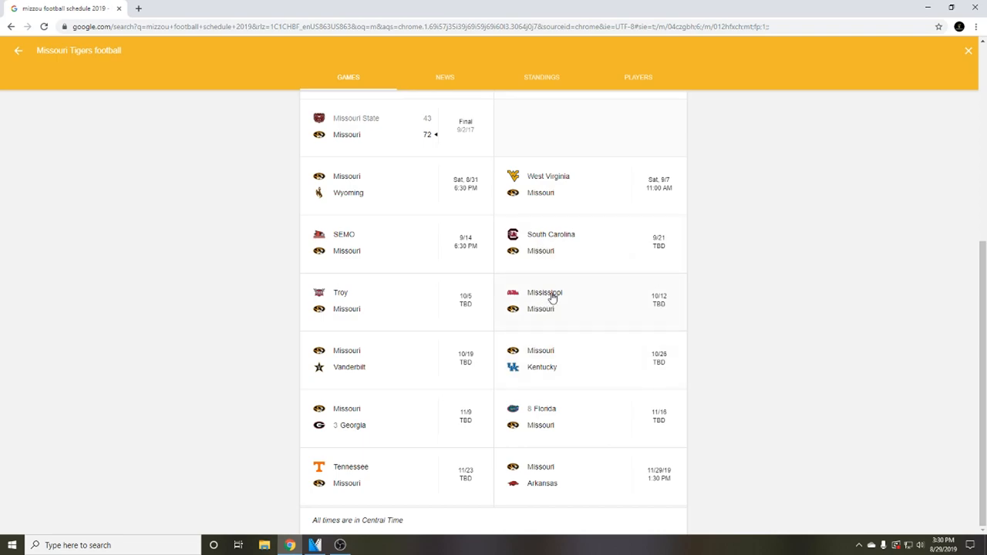
{"action": "mouse_move", "coordinate": [550, 468]}
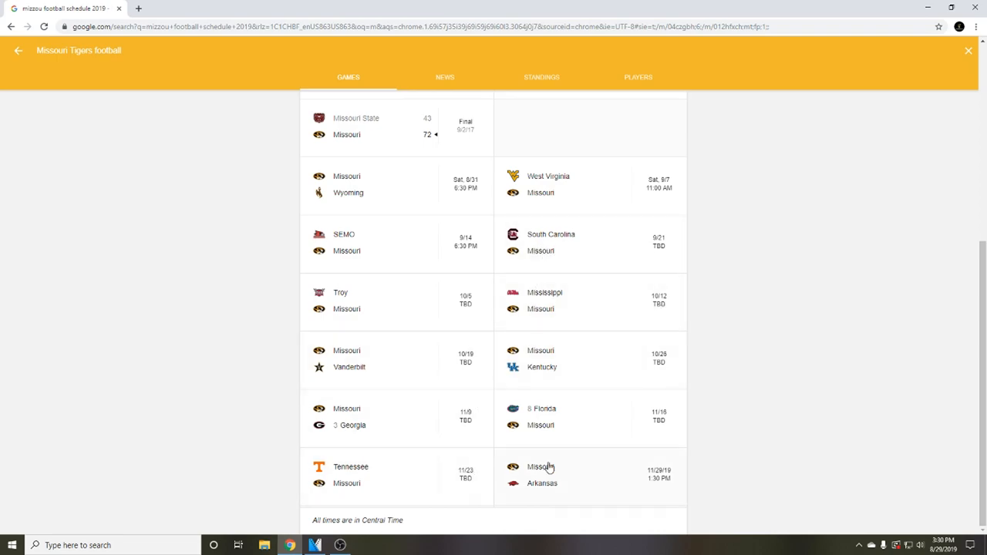
{"action": "mouse_move", "coordinate": [598, 310]}
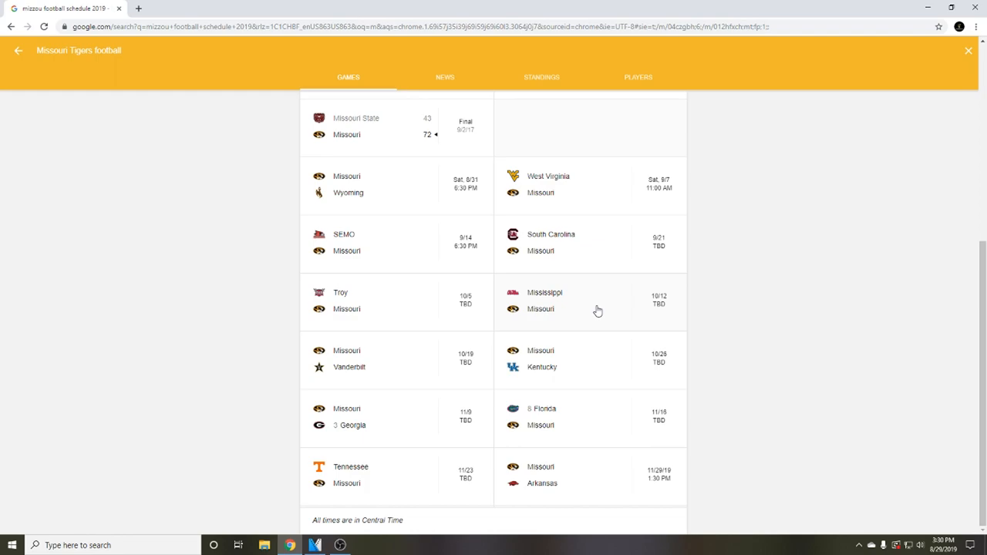
{"action": "mouse_move", "coordinate": [555, 425]}
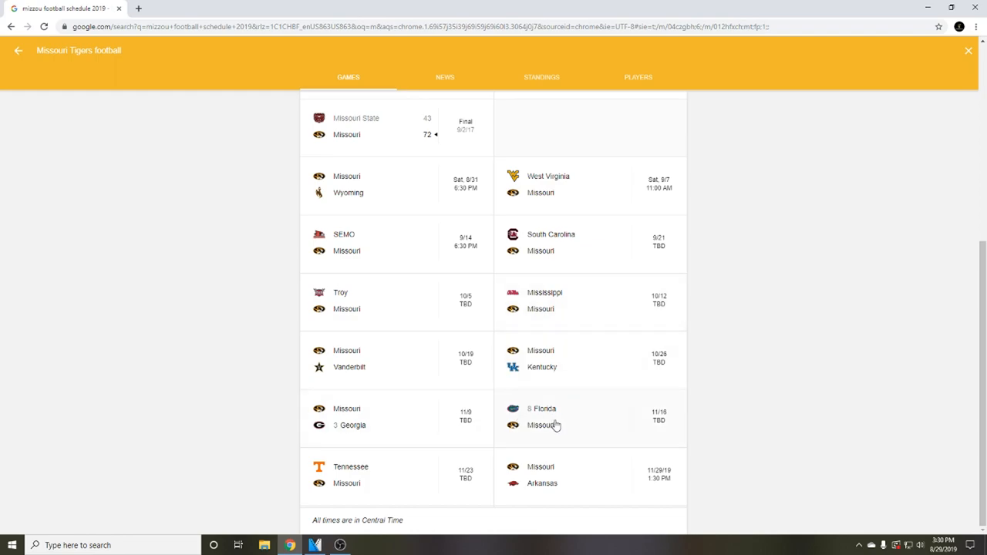
{"action": "mouse_move", "coordinate": [561, 417]}
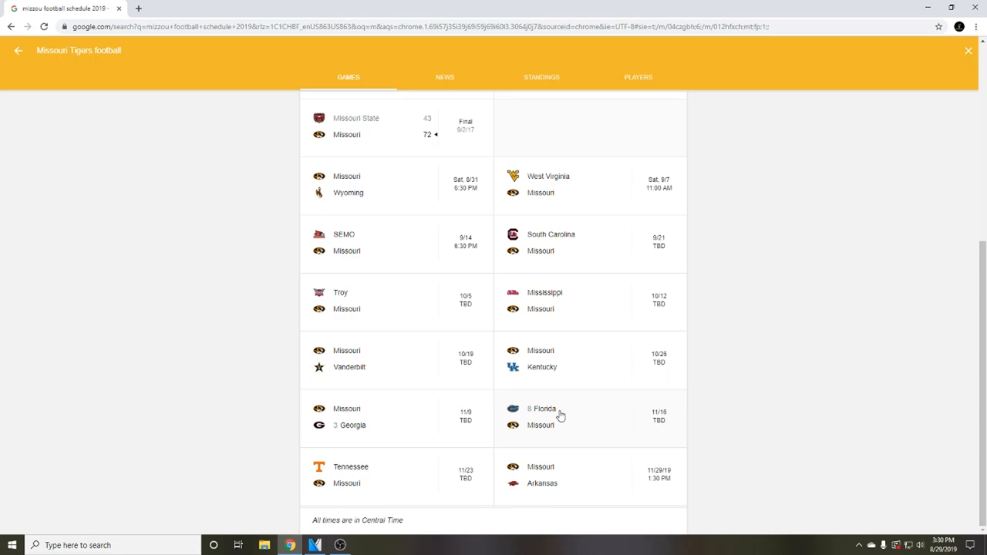
{"action": "mouse_move", "coordinate": [572, 373]}
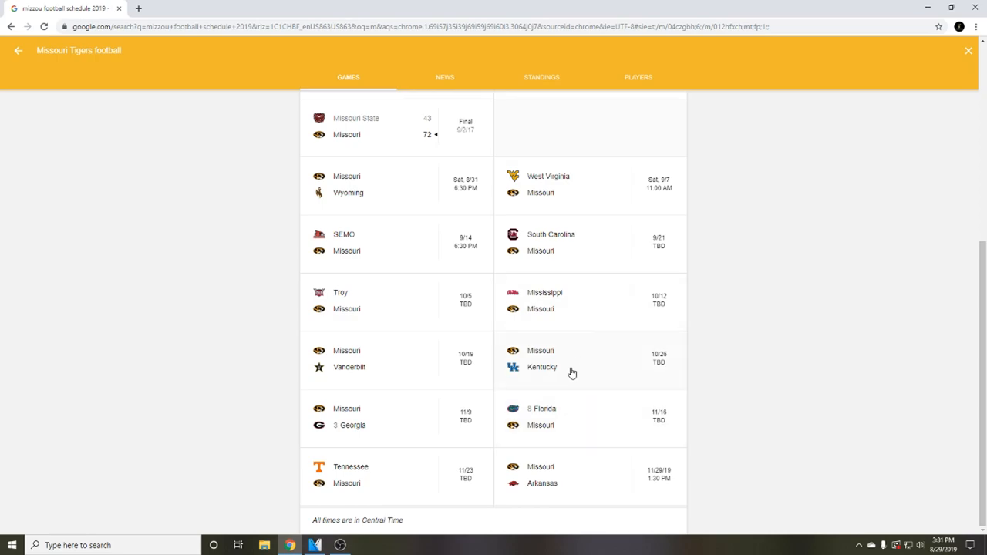
{"action": "mouse_move", "coordinate": [560, 377]}
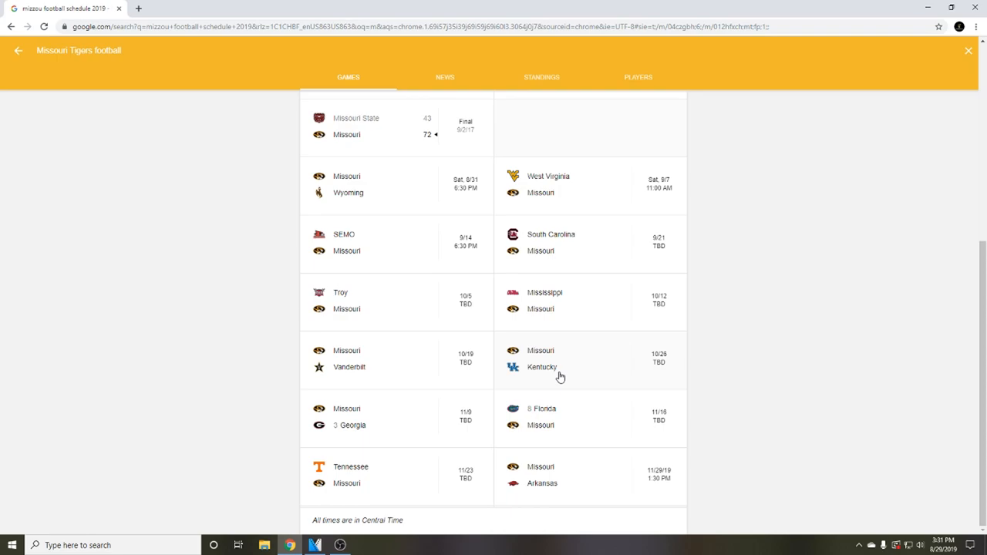
{"action": "mouse_move", "coordinate": [552, 367]}
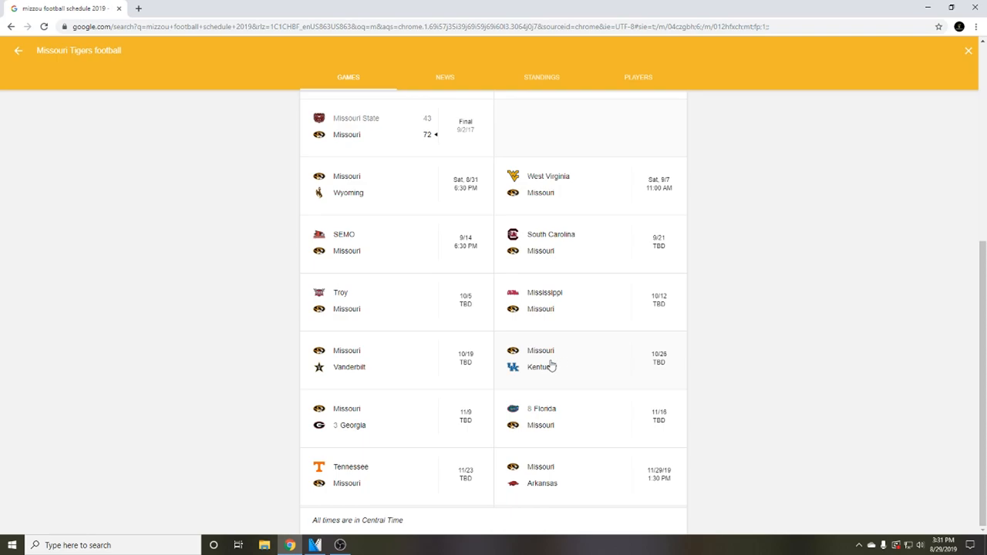
{"action": "mouse_move", "coordinate": [543, 362]}
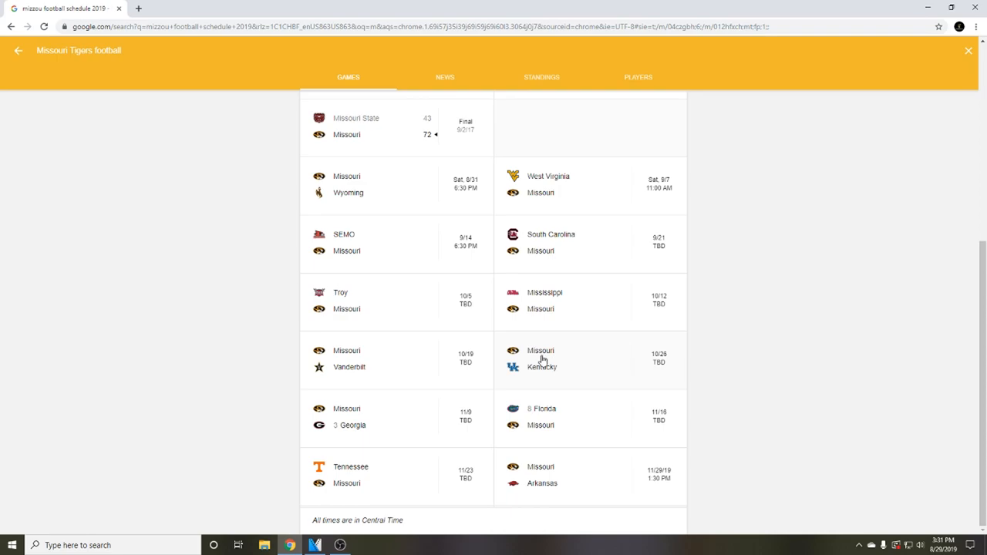
{"action": "mouse_move", "coordinate": [539, 397]}
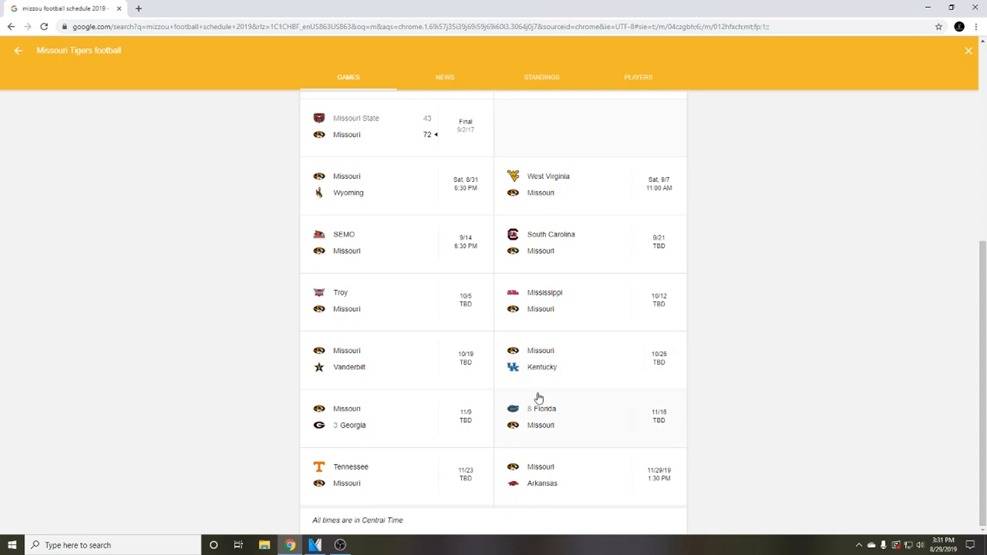
{"action": "mouse_move", "coordinate": [520, 435]}
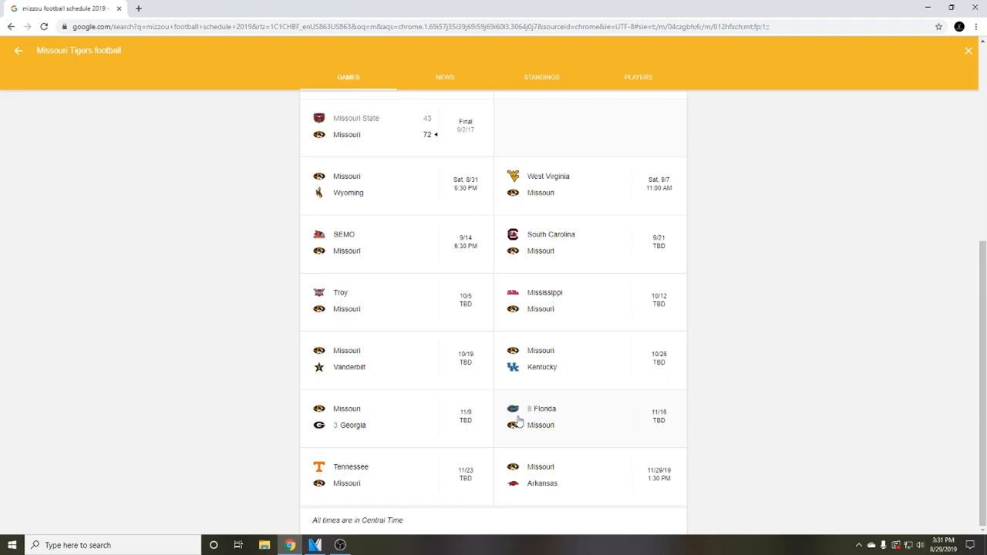
{"action": "mouse_move", "coordinate": [545, 365]}
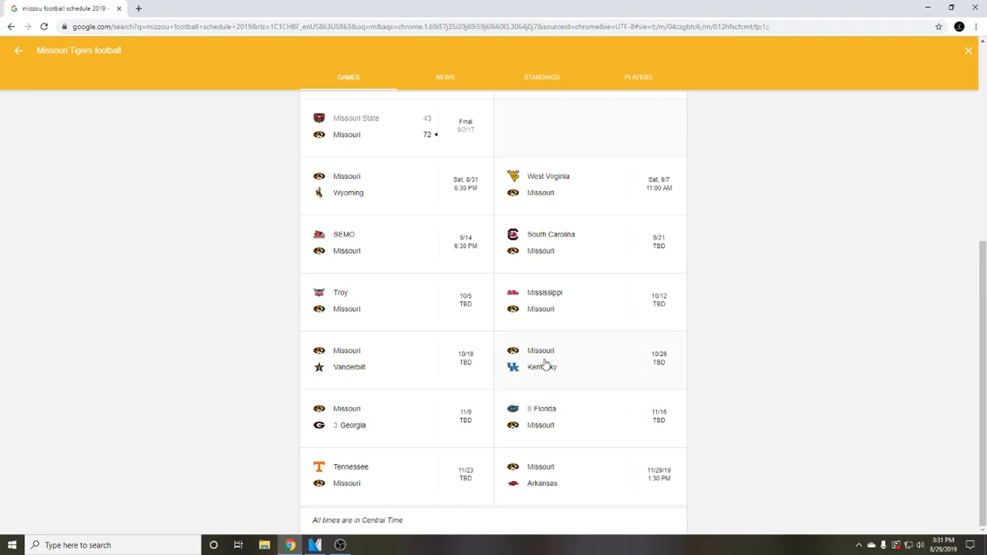
{"action": "mouse_move", "coordinate": [536, 366]}
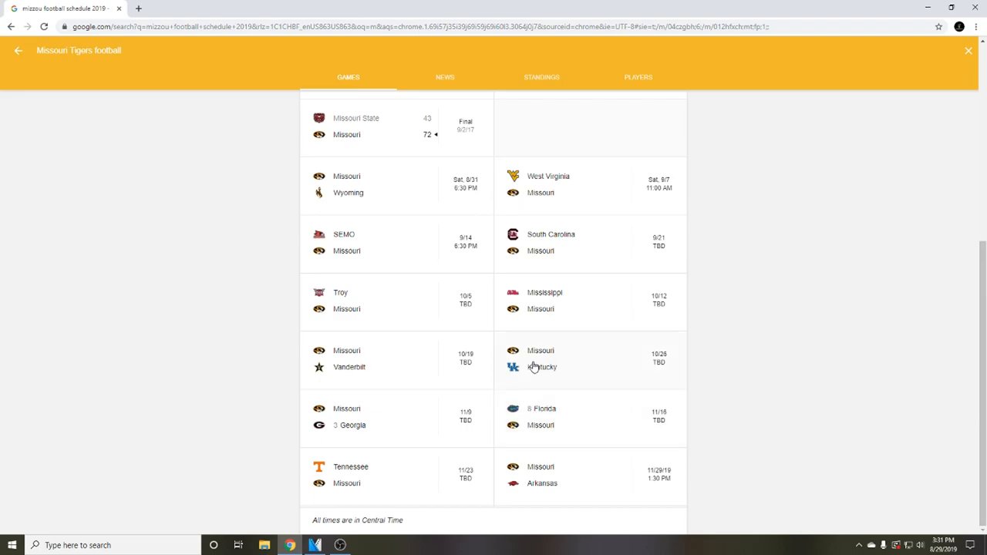
{"action": "mouse_move", "coordinate": [605, 304]}
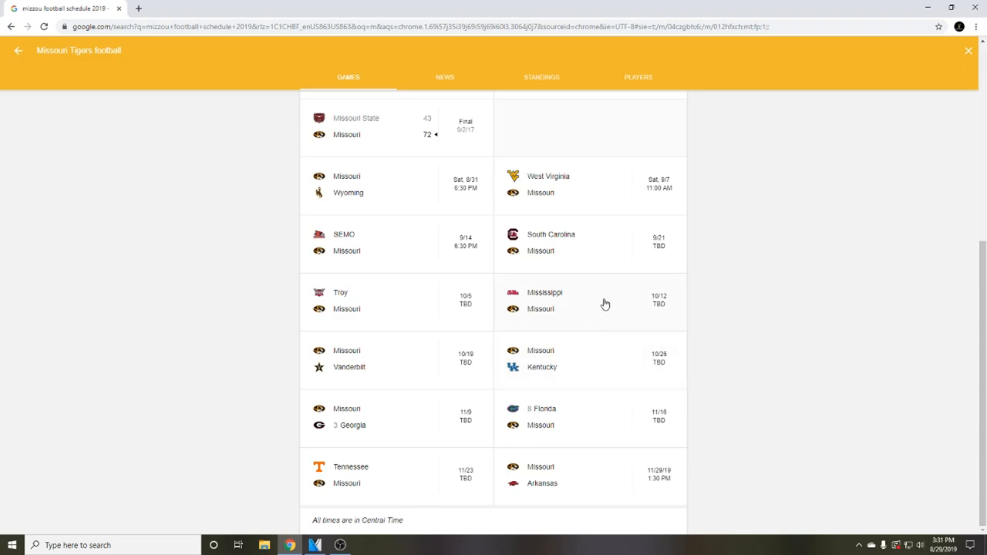
{"action": "mouse_move", "coordinate": [445, 485]}
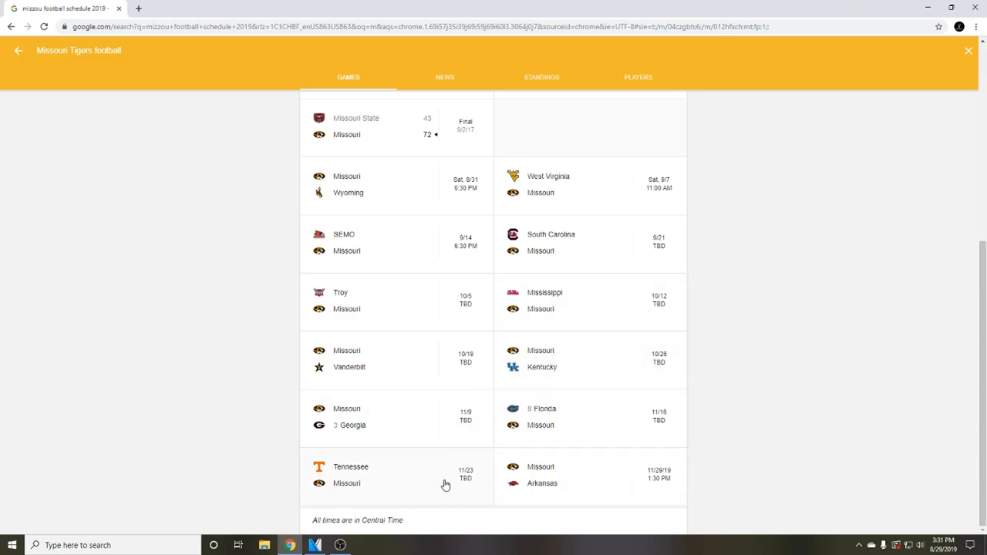
{"action": "mouse_move", "coordinate": [335, 468]}
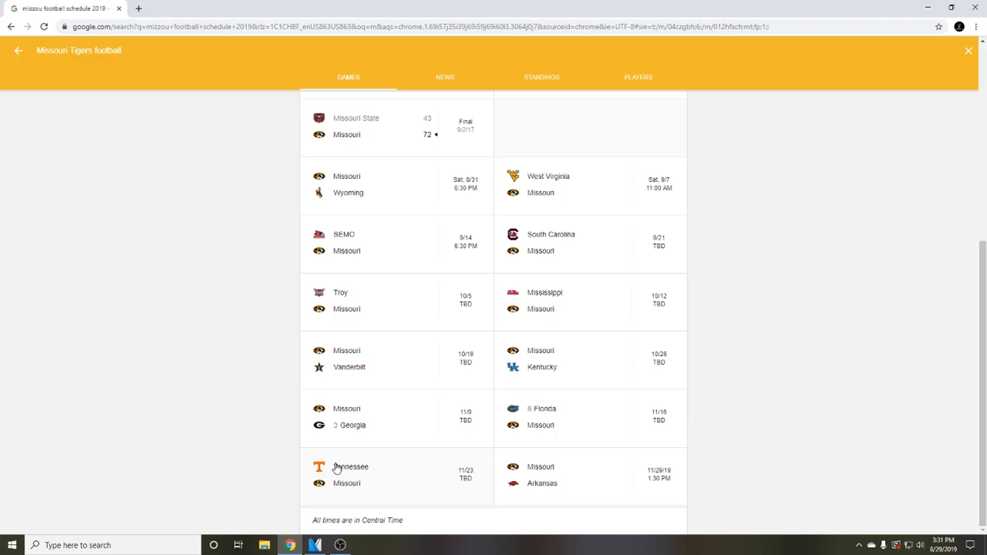
{"action": "mouse_move", "coordinate": [362, 524]}
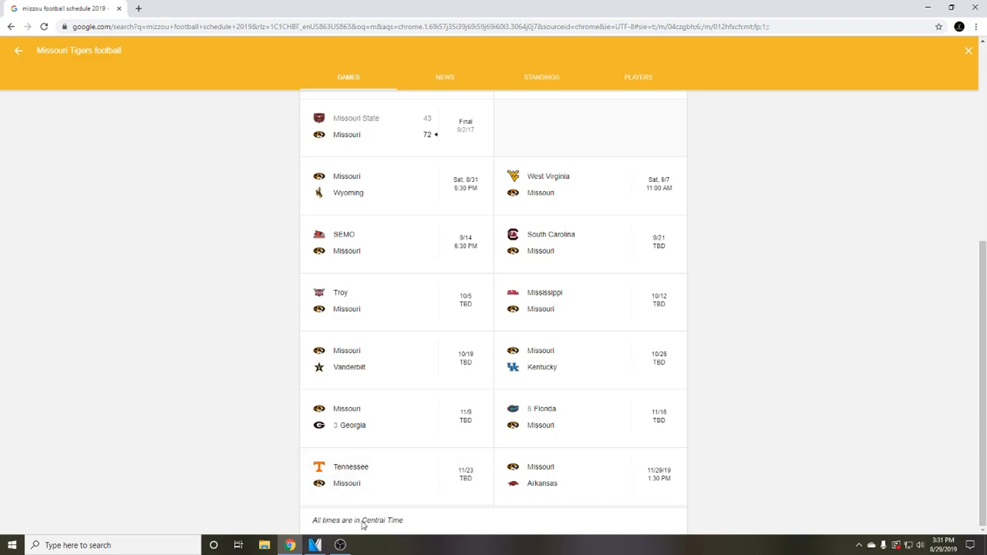